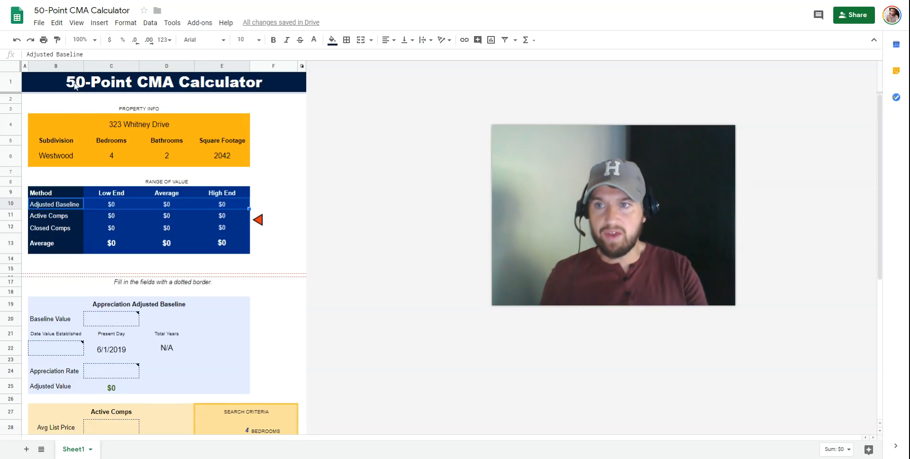
Review the calculator title and the Active and Closed Comps rows of the value range.
click(162, 82)
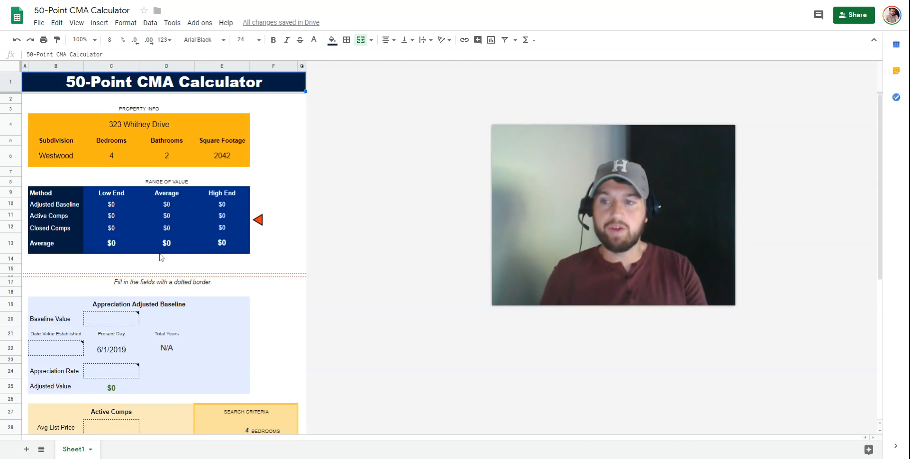
mouse_move(95, 251)
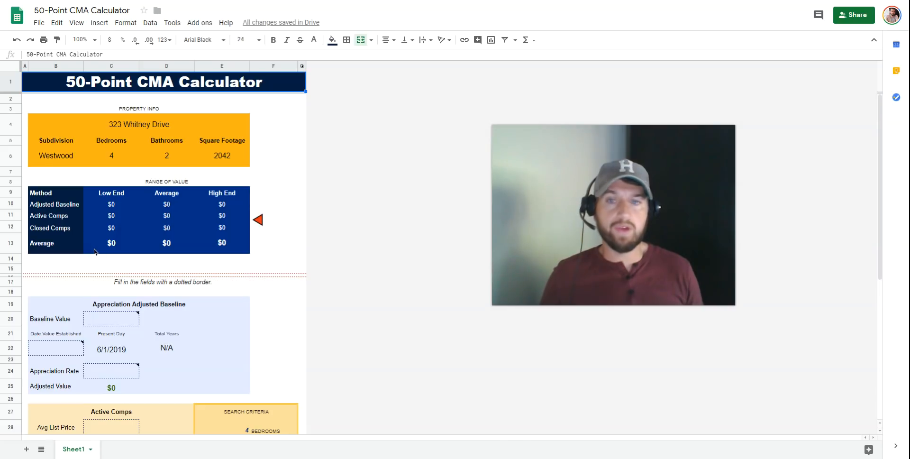
mouse_move(97, 245)
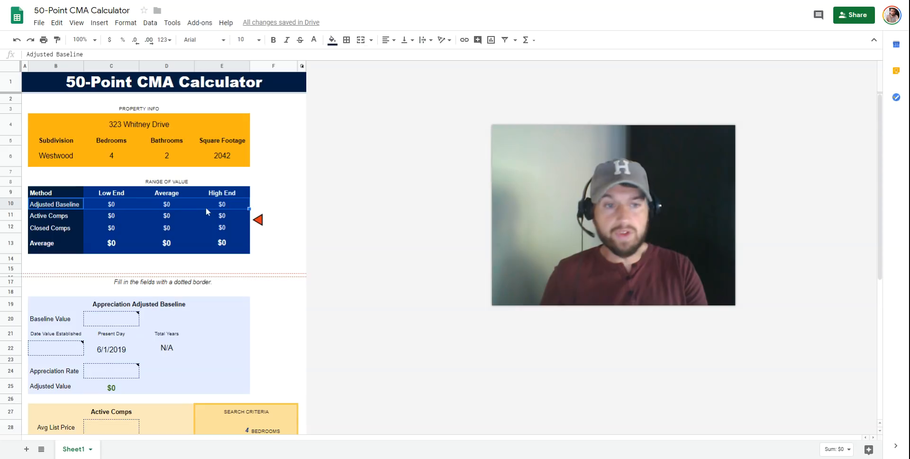
click(56, 216)
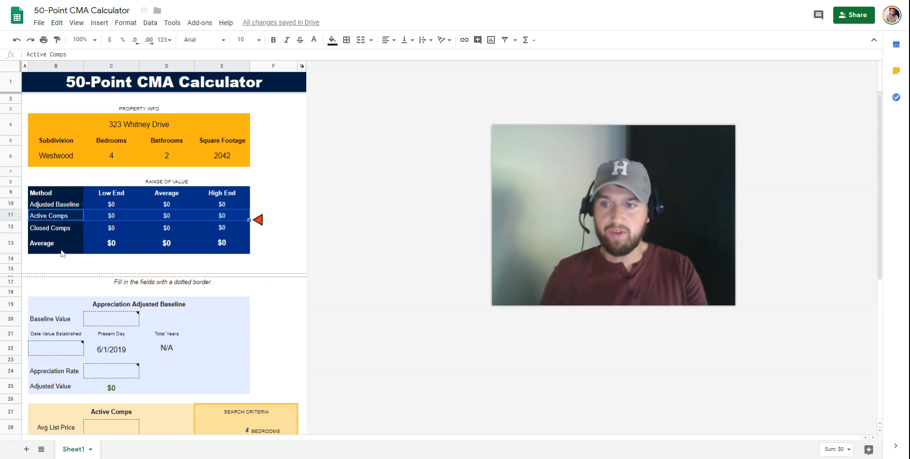
click(111, 227)
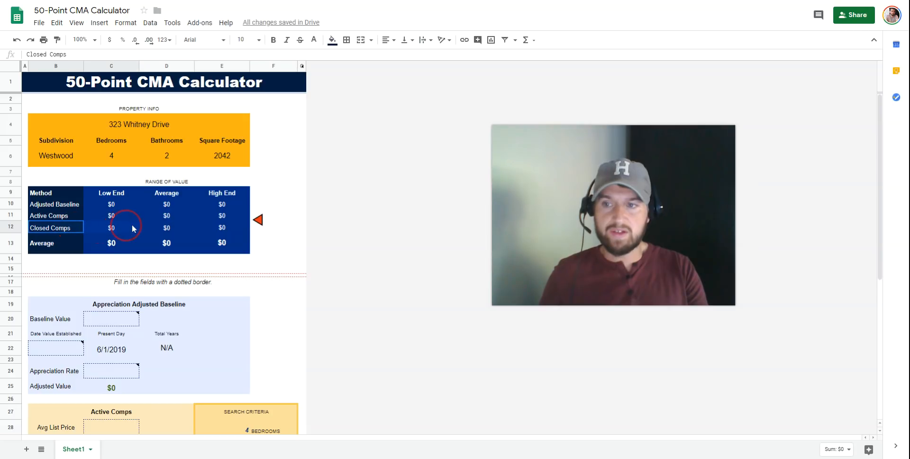
mouse_move(222, 235)
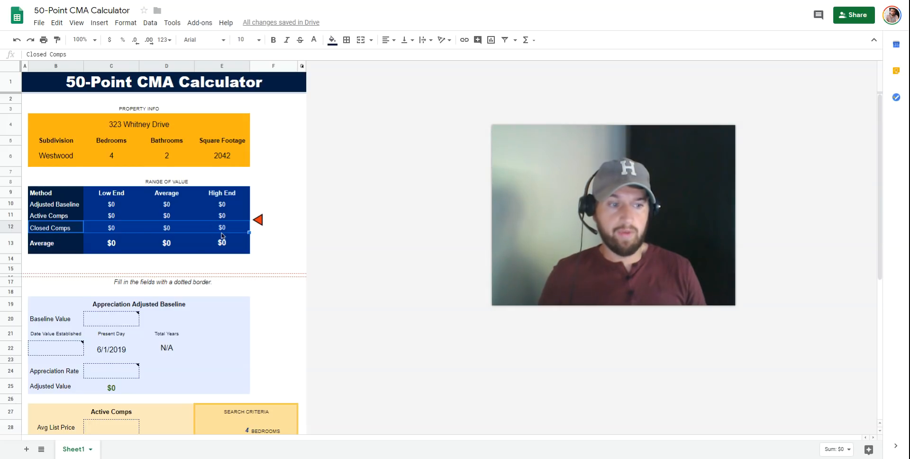
mouse_move(225, 251)
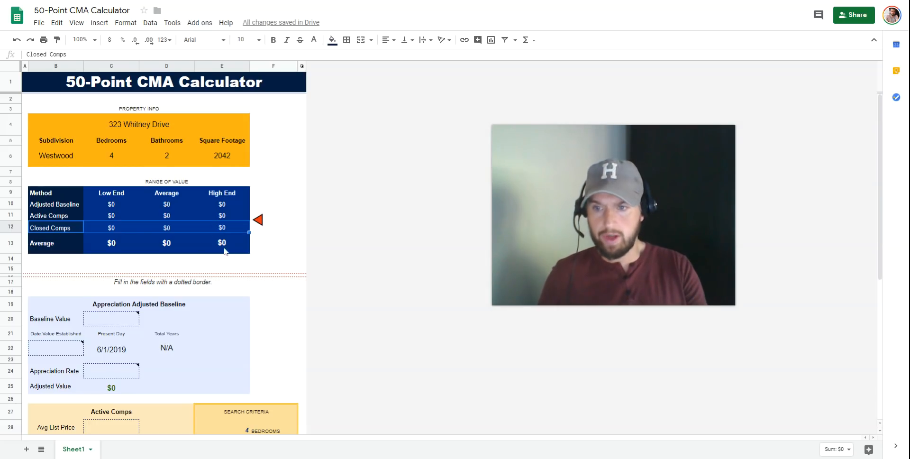
scroll(down, 3)
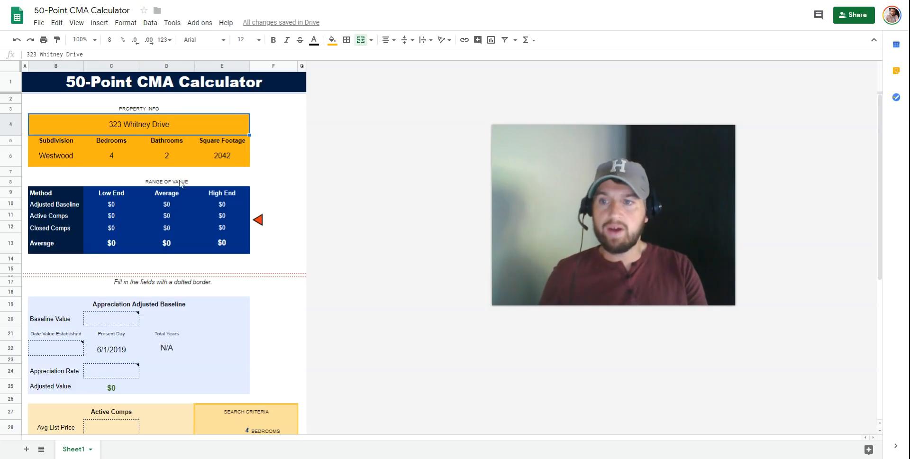
Review the Westwood subdivision, 4 bedrooms and 2042 sq ft, then reach the Appreciation Adjusted Baseline section.
click(56, 156)
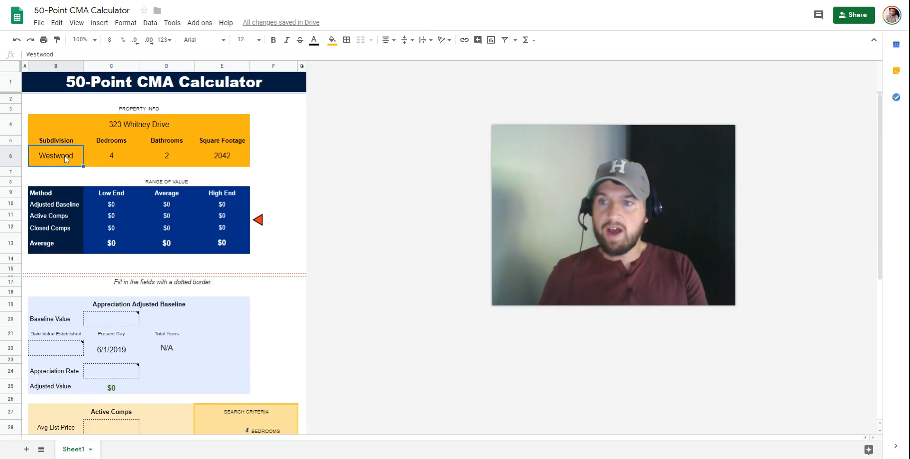
click(111, 155)
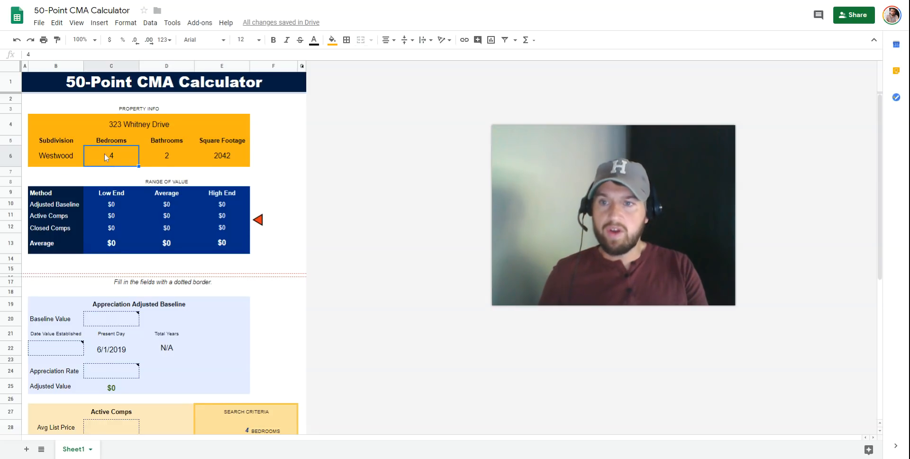
click(222, 156)
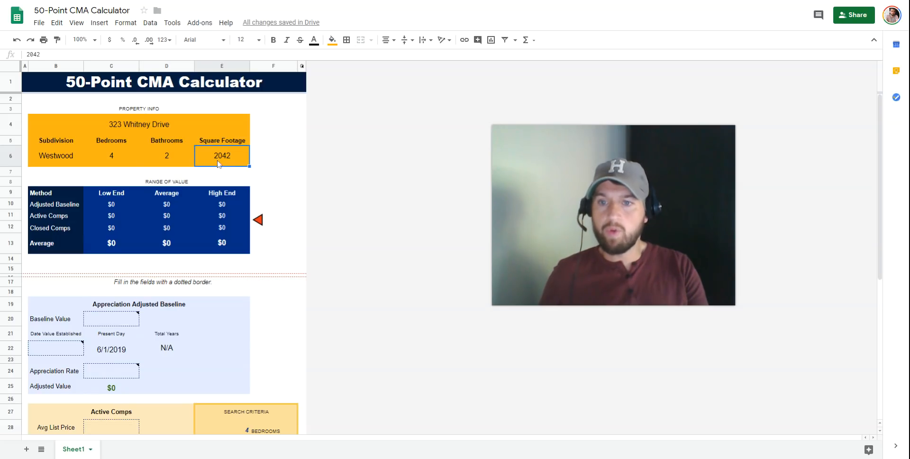
scroll(down, 3)
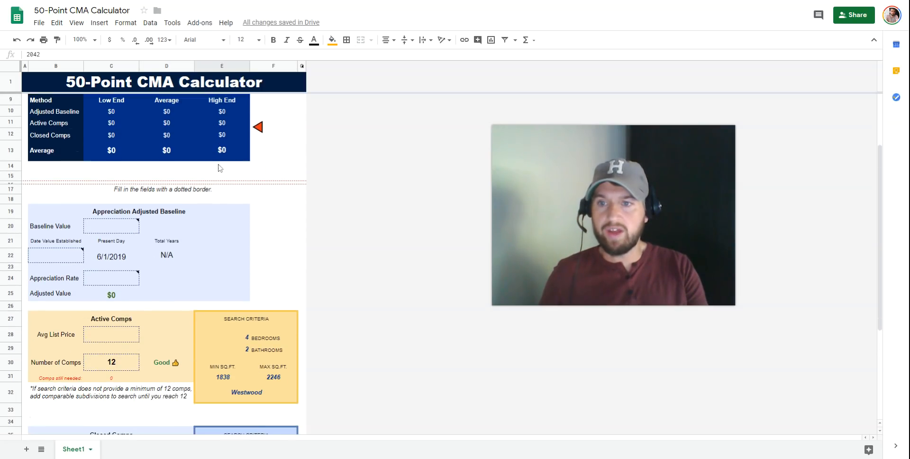
scroll(down, 3)
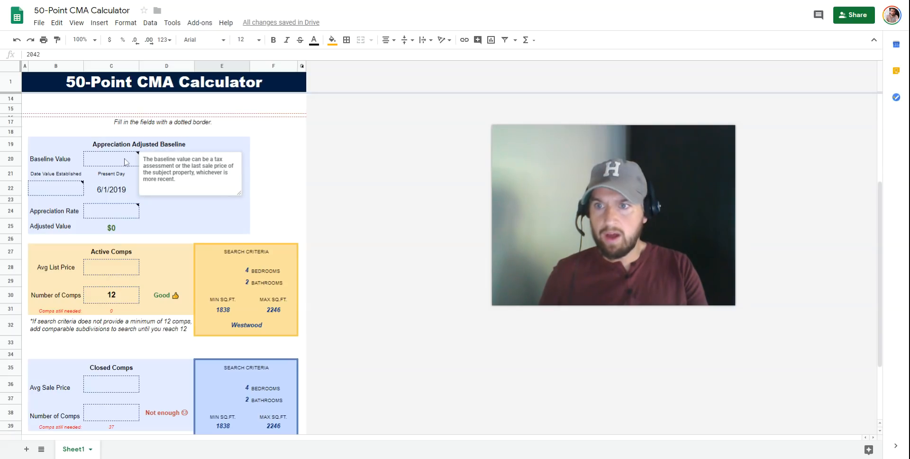
Enter a baseline value of 164300 so the adjusted value reads $164,300.
click(55, 187)
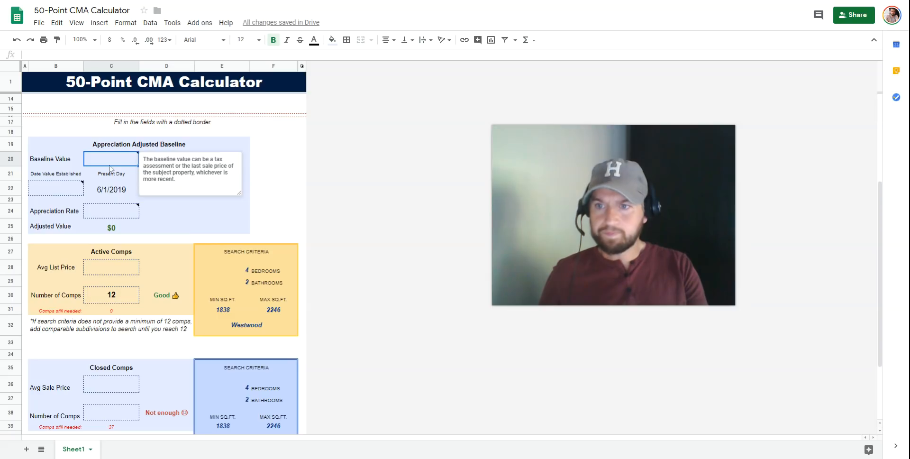
mouse_move(48, 165)
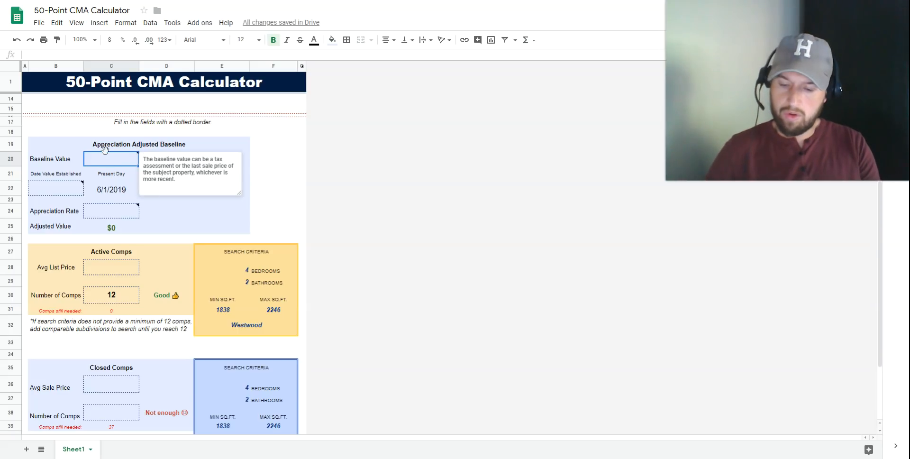
text(164300)
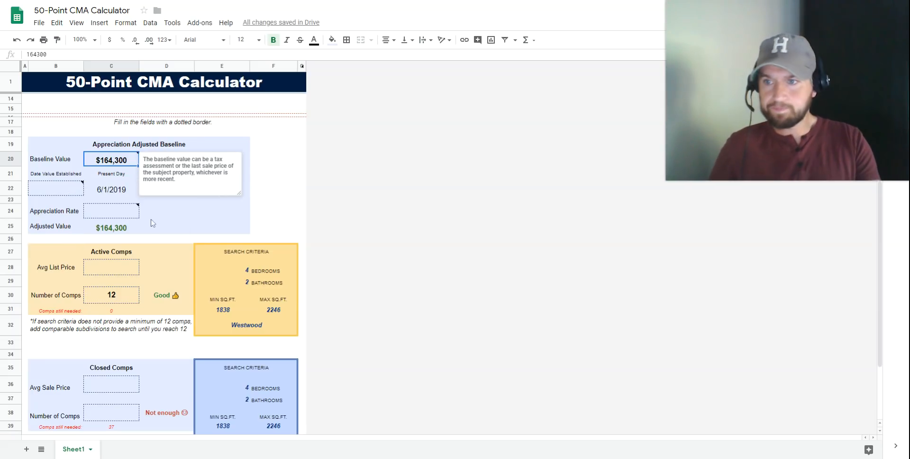
click(55, 188)
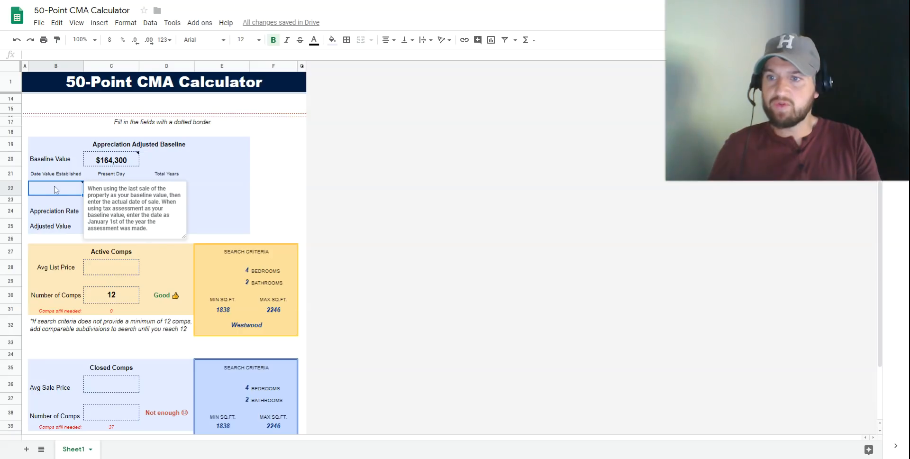
Enter 1/1/2017 as the date value was established, giving 2.41 total years.
text(jan)
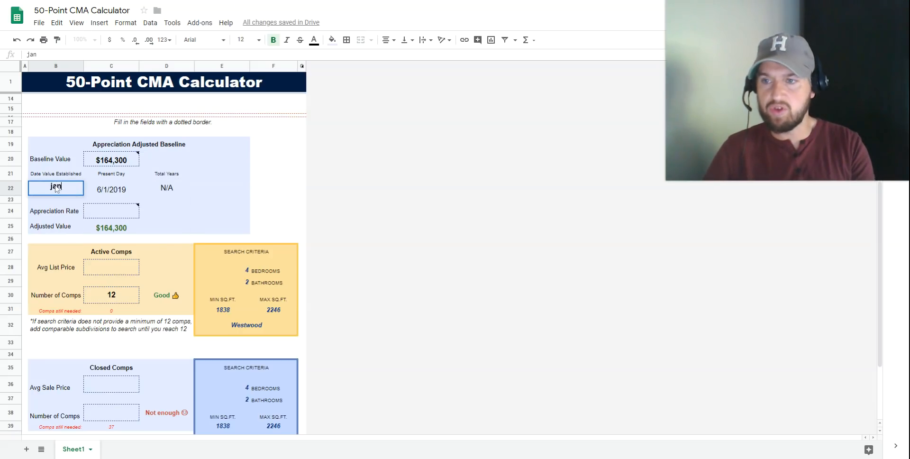
text(1 2)
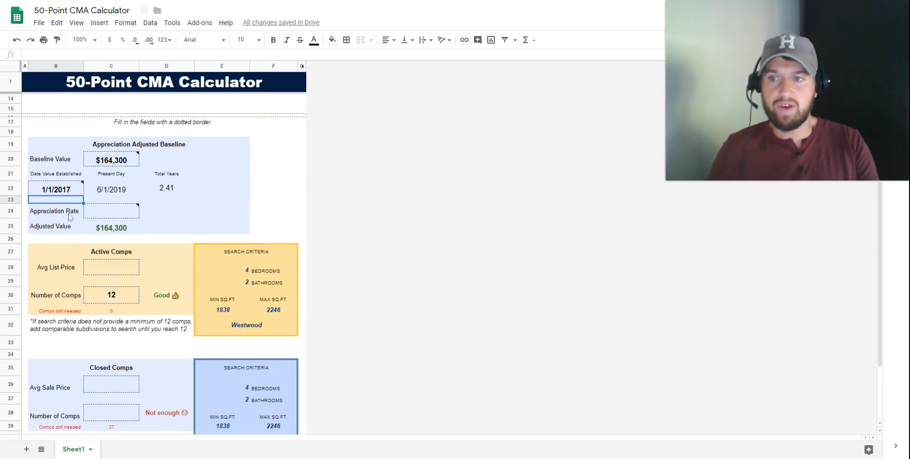
mouse_move(55, 189)
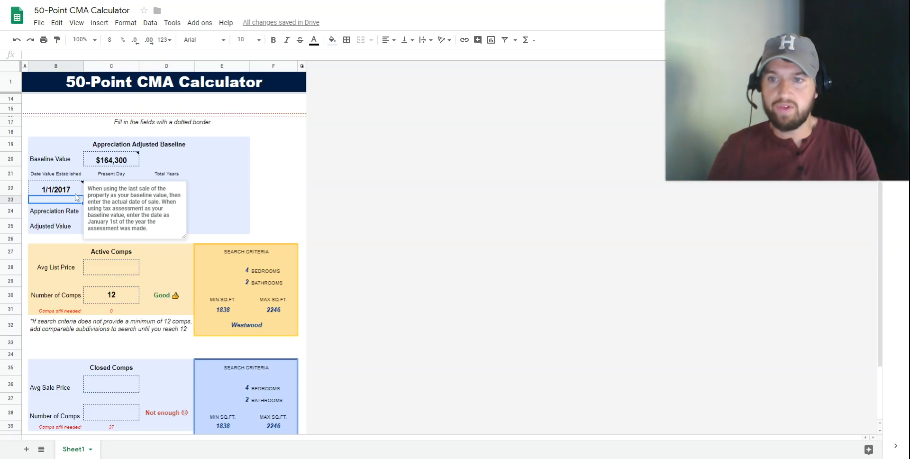
mouse_move(197, 194)
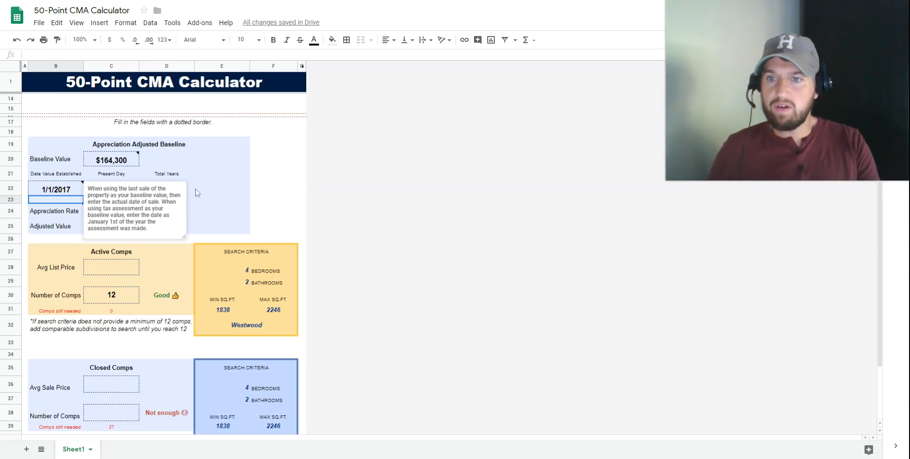
click(167, 187)
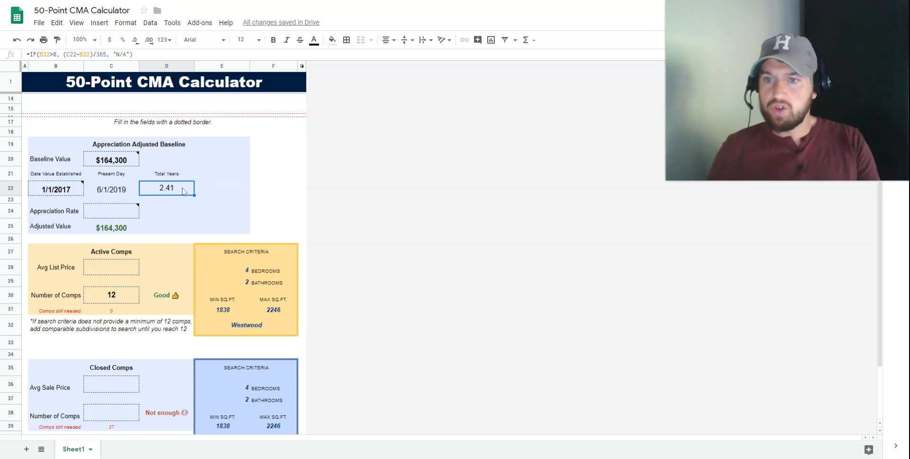
mouse_move(200, 193)
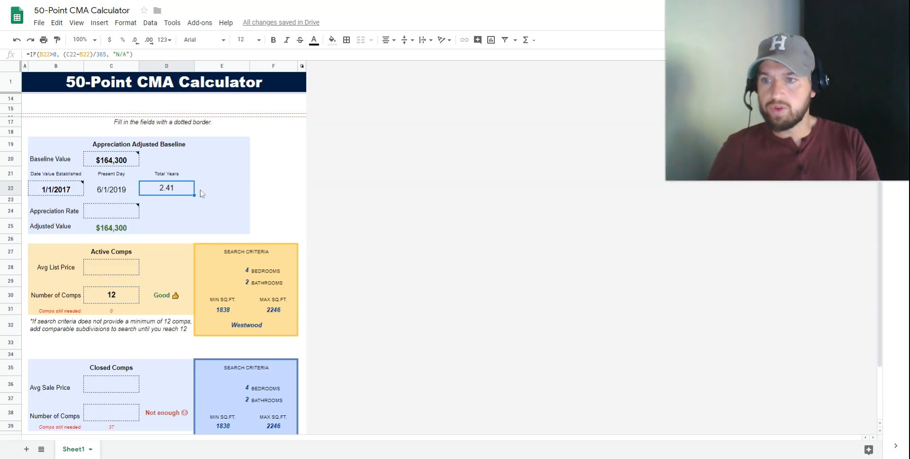
mouse_move(111, 217)
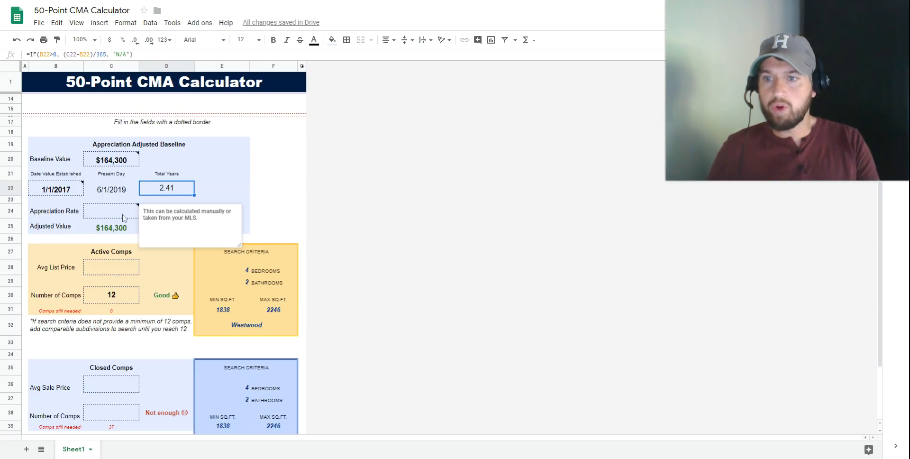
Enter a 2.5% appreciation rate, raising the adjusted value to $174,394.
click(111, 210)
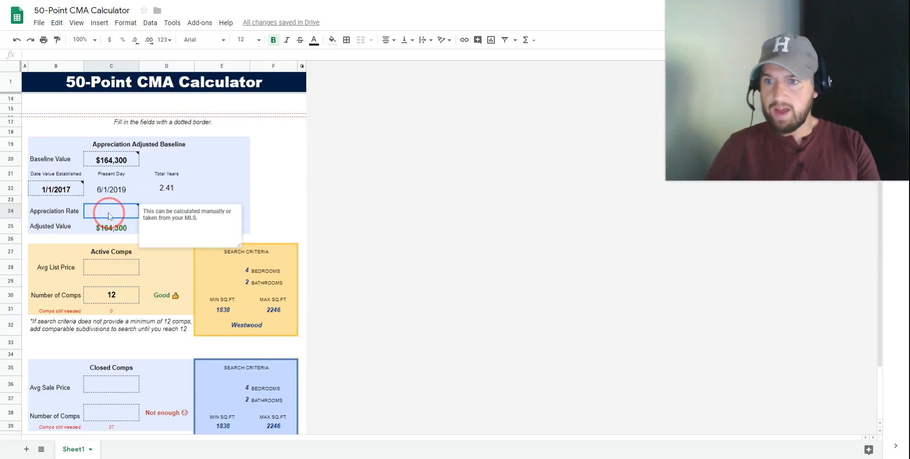
text(2.5%)
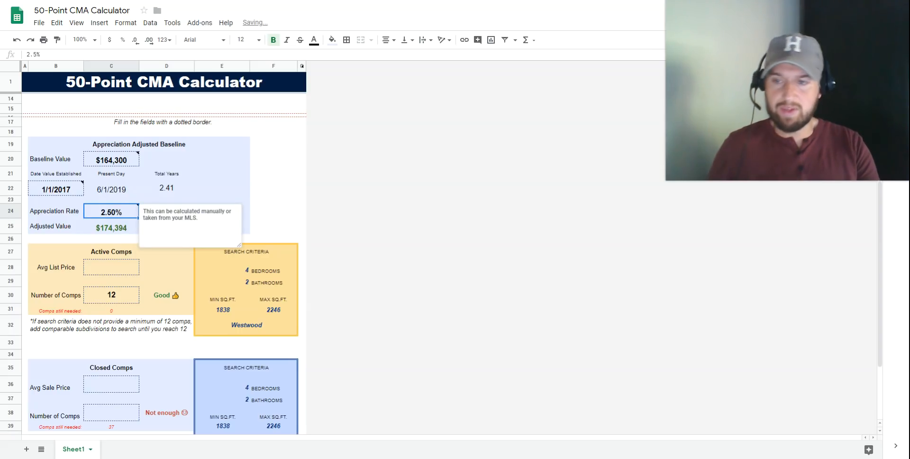
click(273, 210)
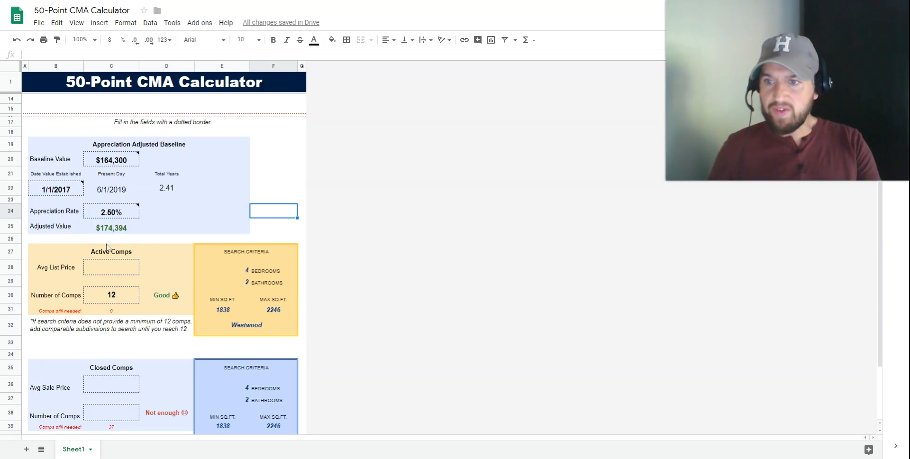
click(111, 228)
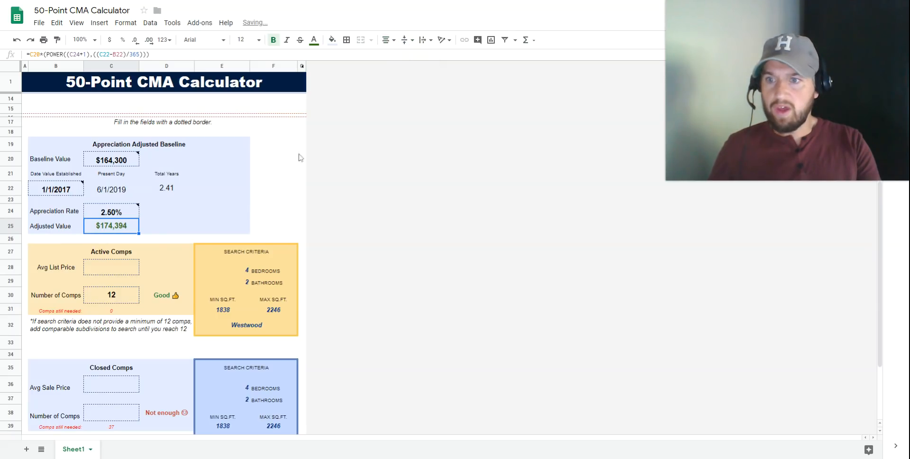
click(167, 225)
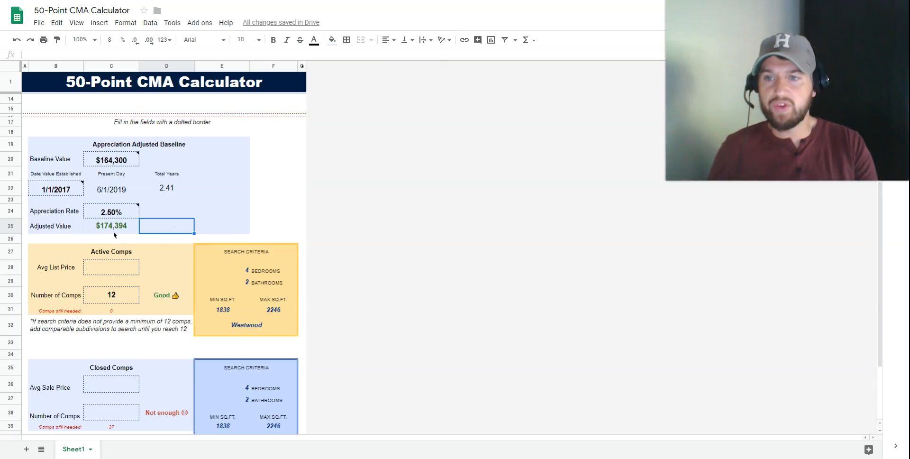
mouse_move(172, 227)
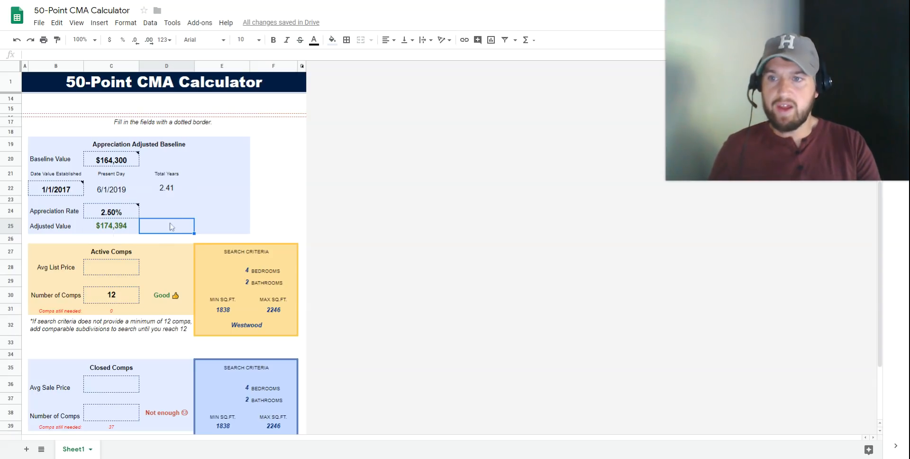
mouse_move(111, 160)
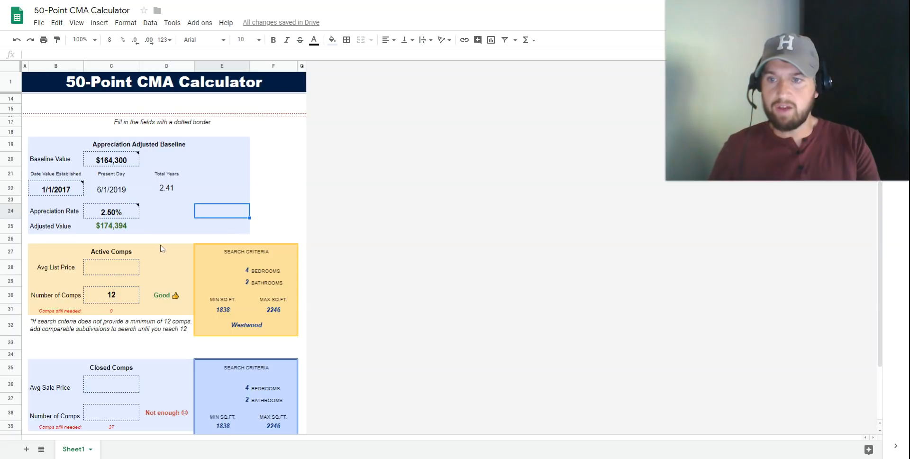
click(111, 225)
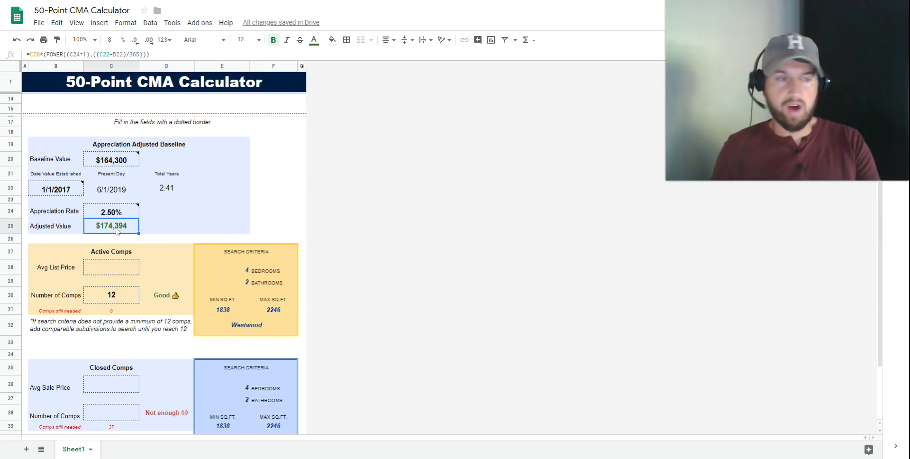
mouse_move(86, 237)
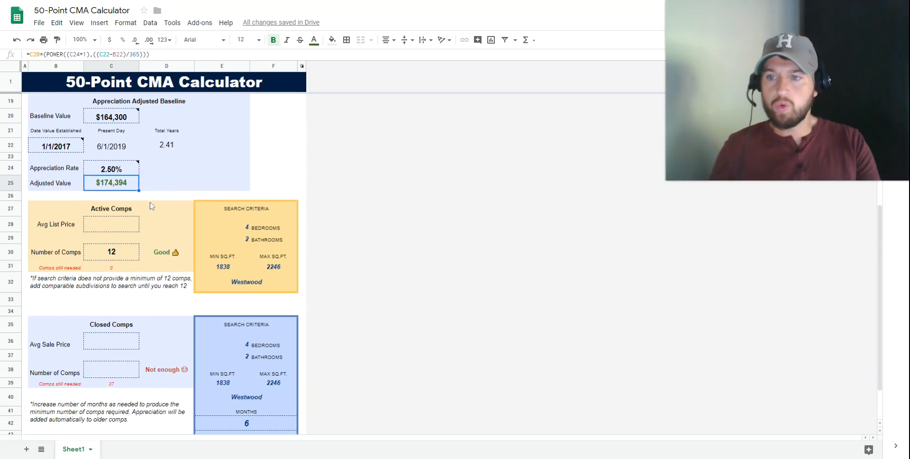
mouse_move(122, 231)
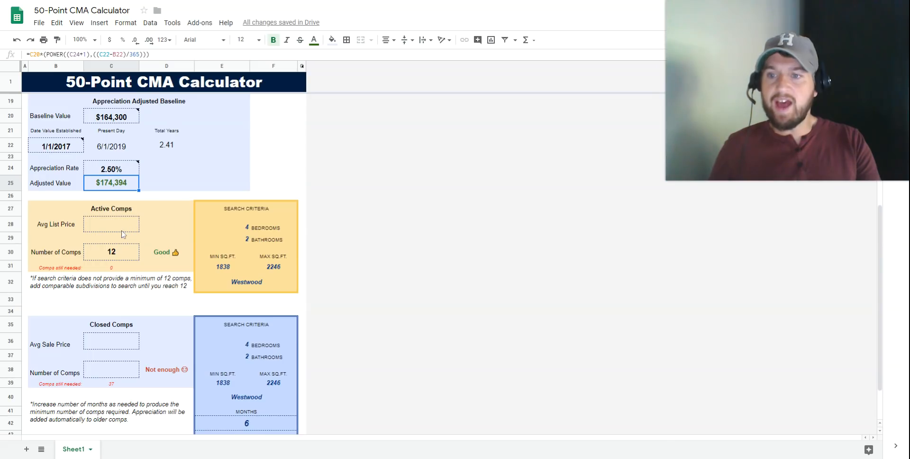
mouse_move(191, 244)
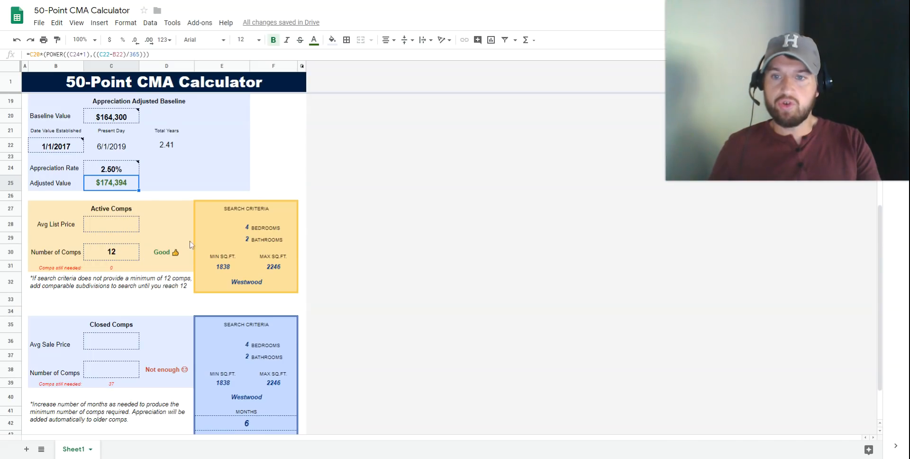
mouse_move(231, 284)
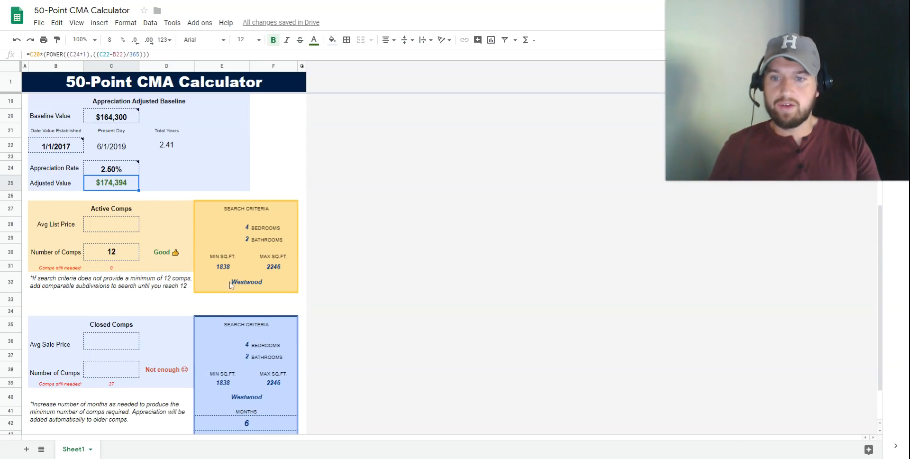
mouse_move(247, 232)
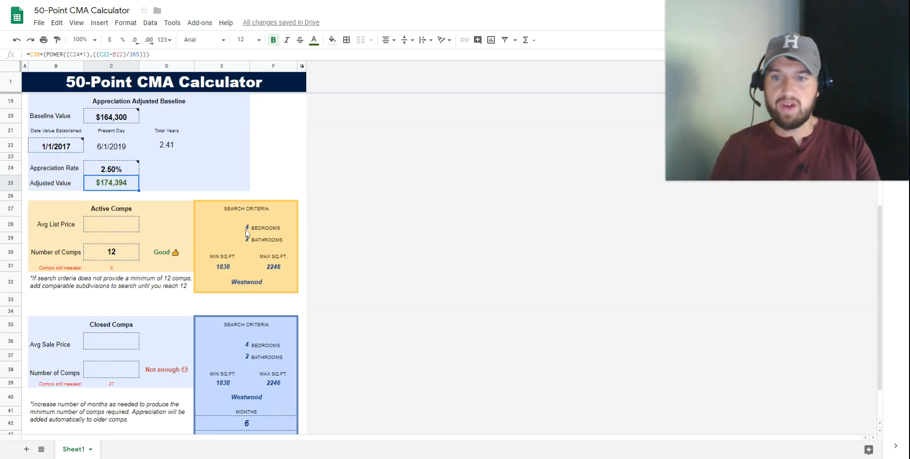
mouse_move(246, 242)
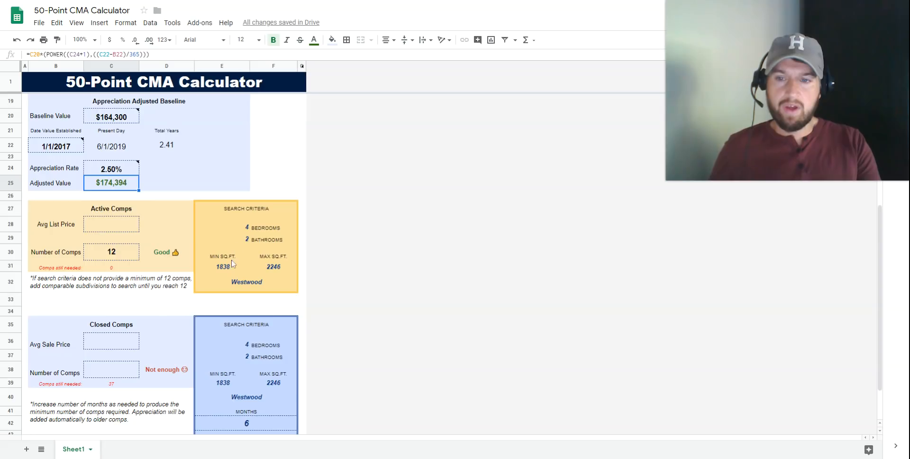
mouse_move(226, 270)
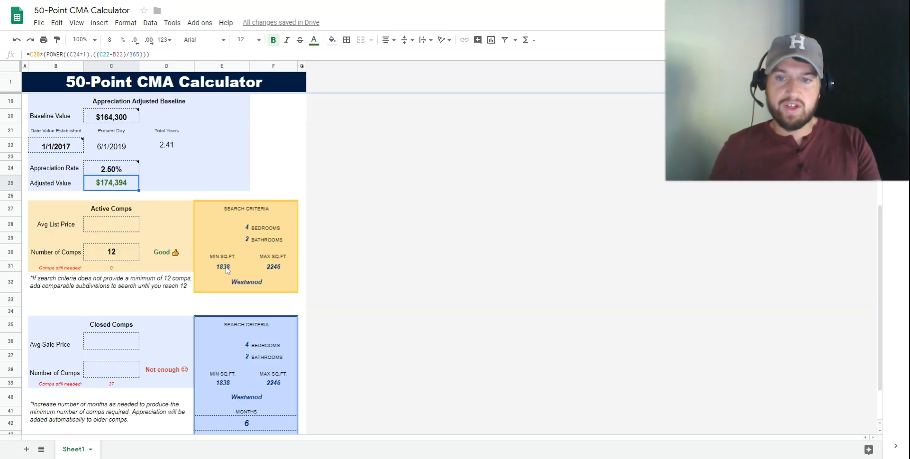
mouse_move(281, 274)
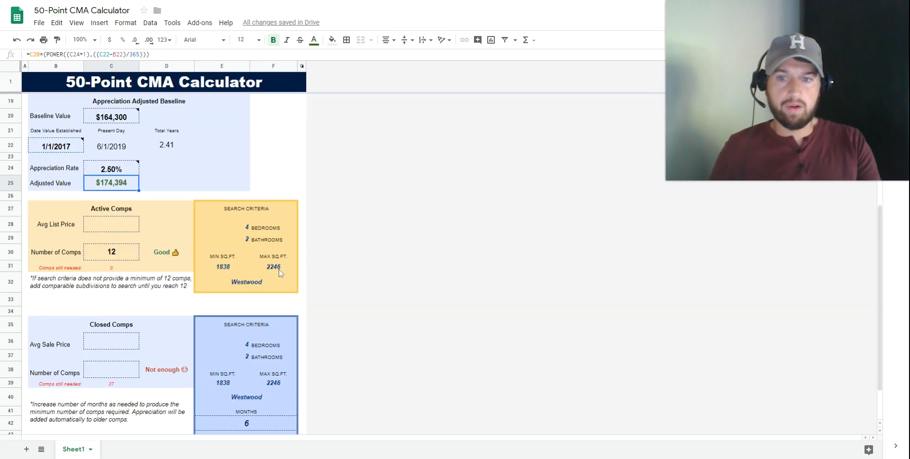
scroll(up, 3)
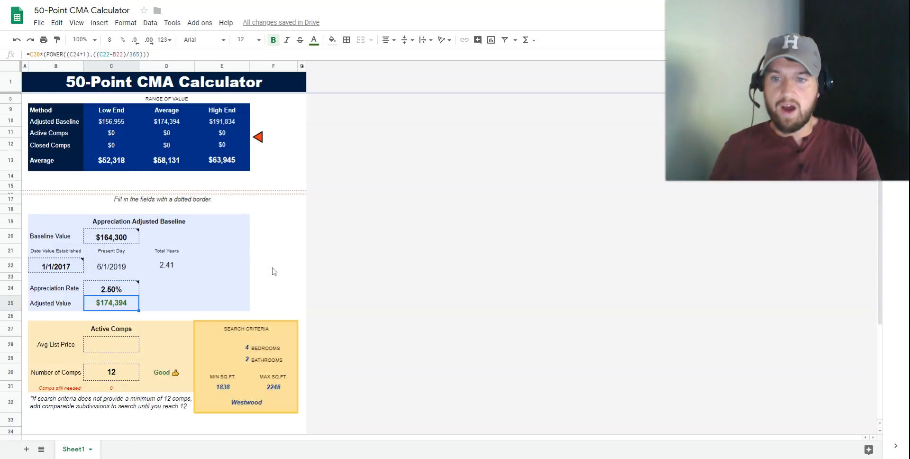
scroll(up, 3)
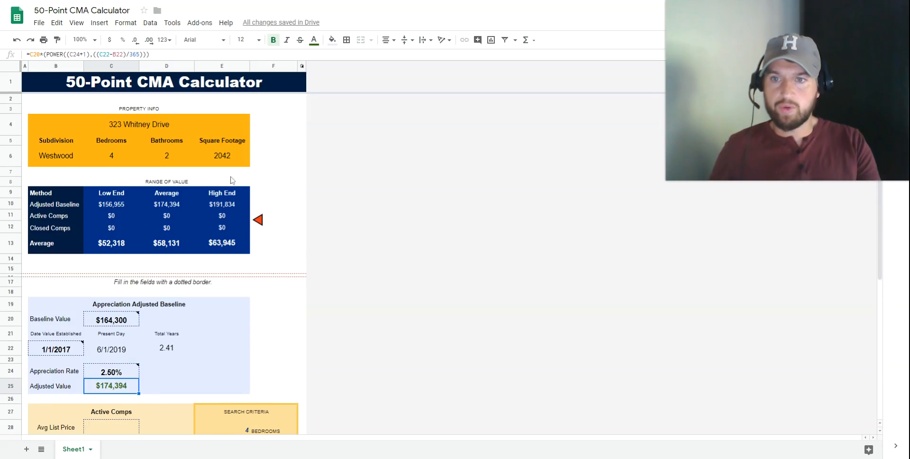
scroll(down, 3)
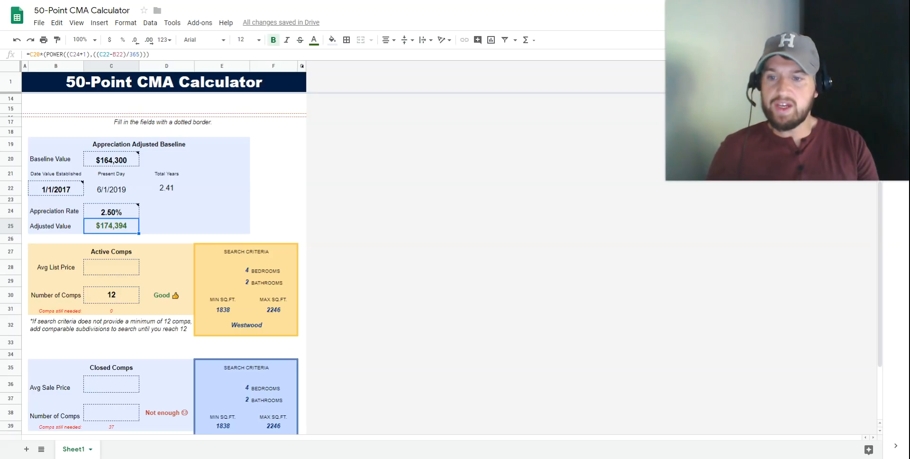
click(110, 326)
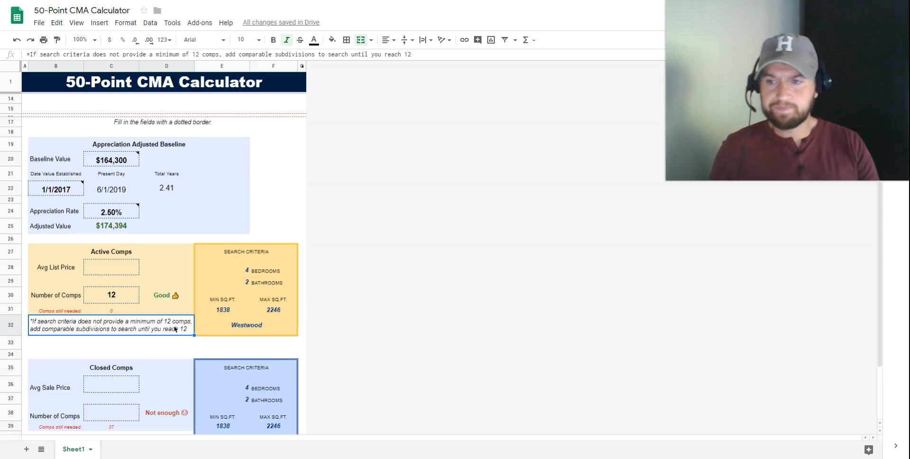
mouse_move(169, 287)
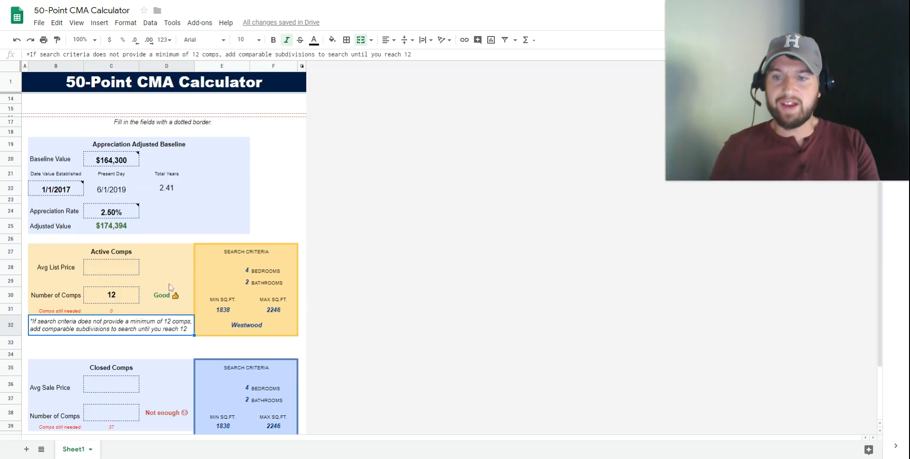
Select the active comps count cell to reset it to 0.
click(111, 295)
text(0)
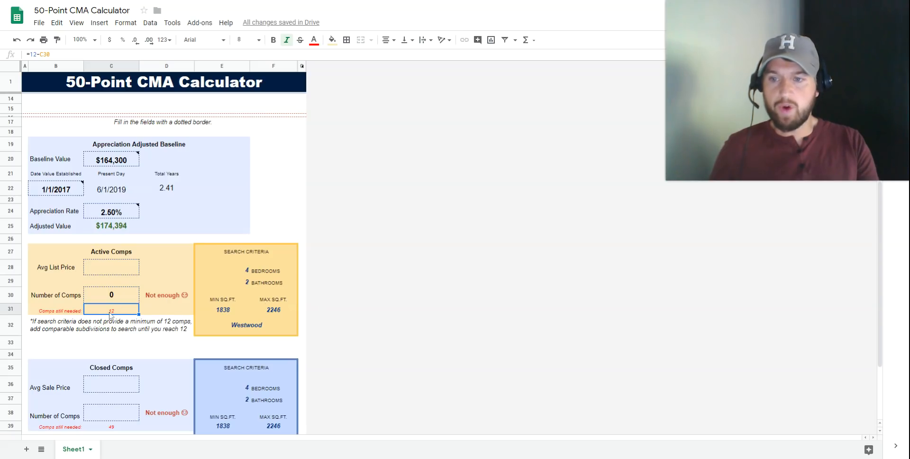
mouse_move(287, 330)
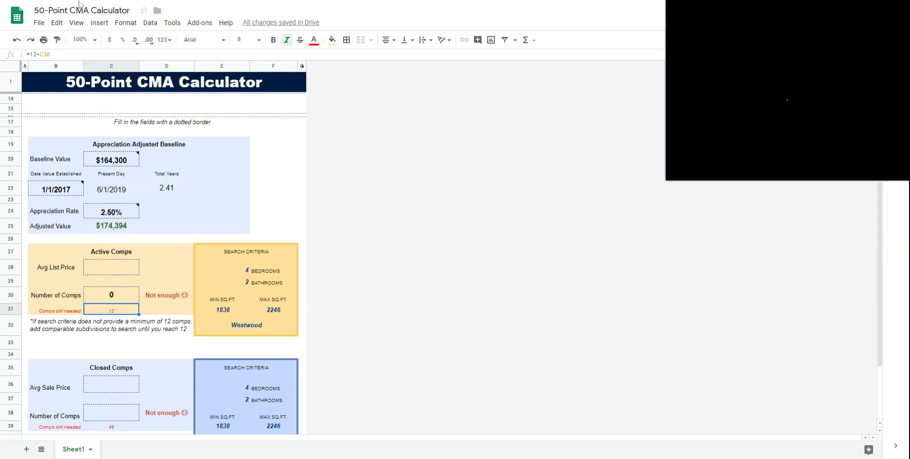
Enter a $180,233 active comps average list price and move to the comp count.
click(112, 266)
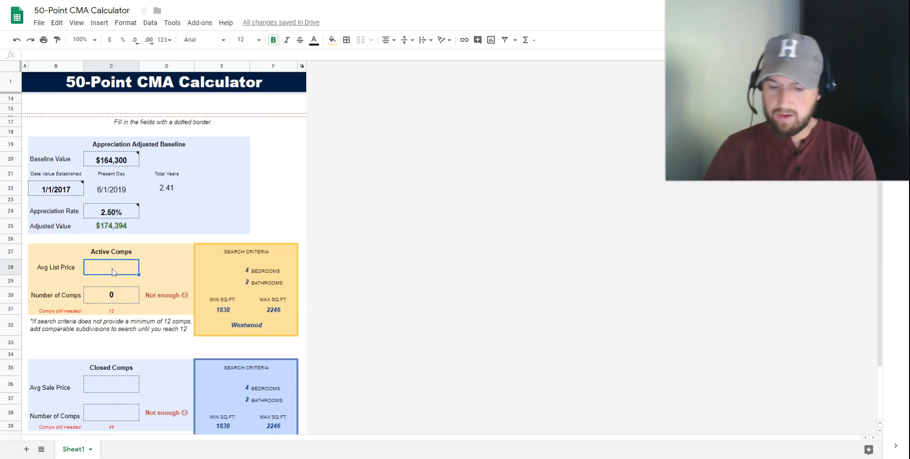
text(180,233)
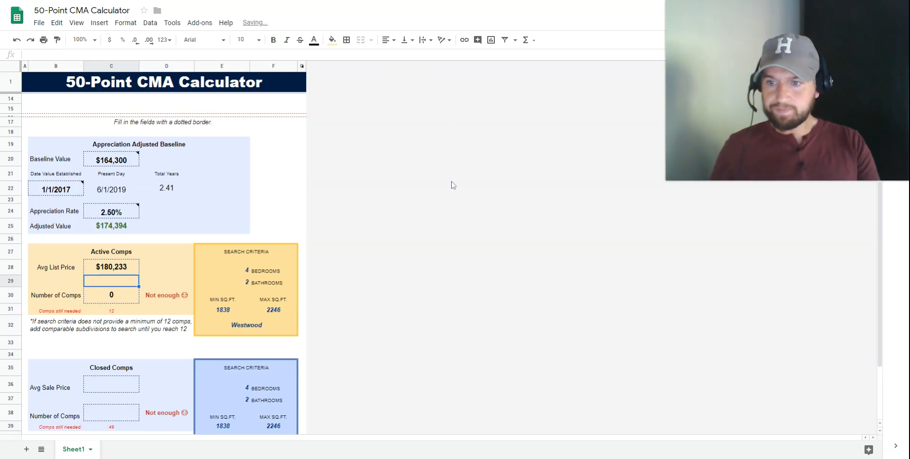
click(111, 294)
text(17)
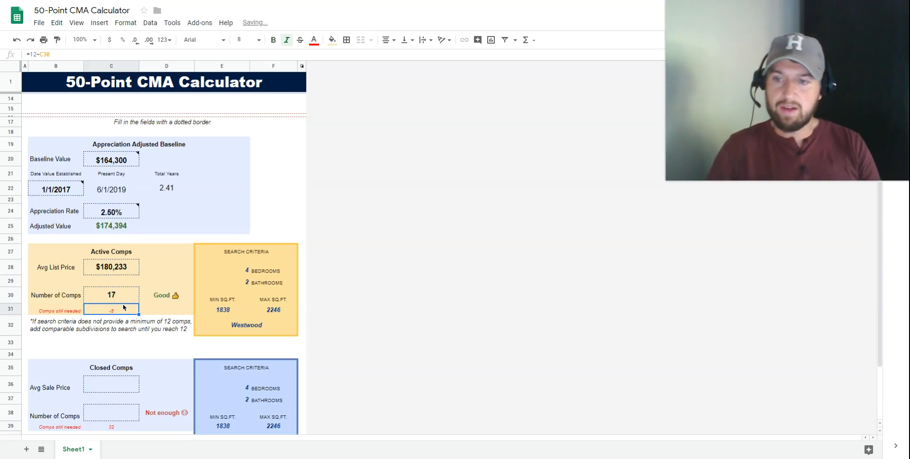
mouse_move(293, 300)
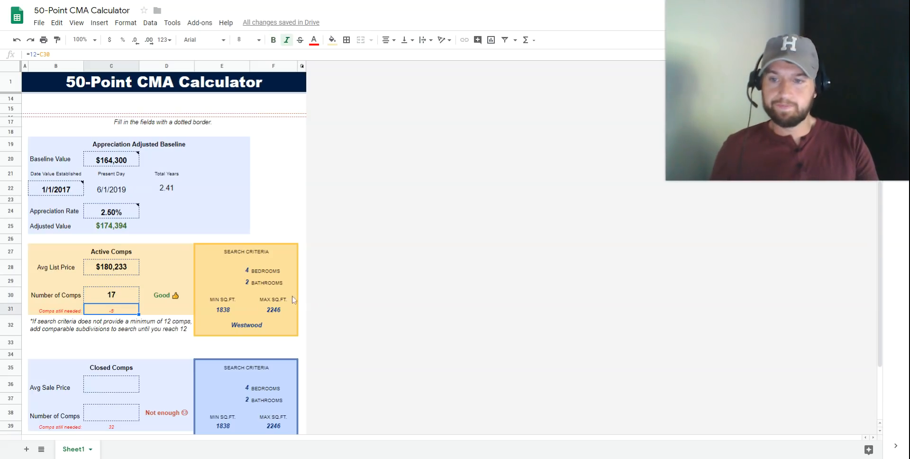
mouse_move(347, 298)
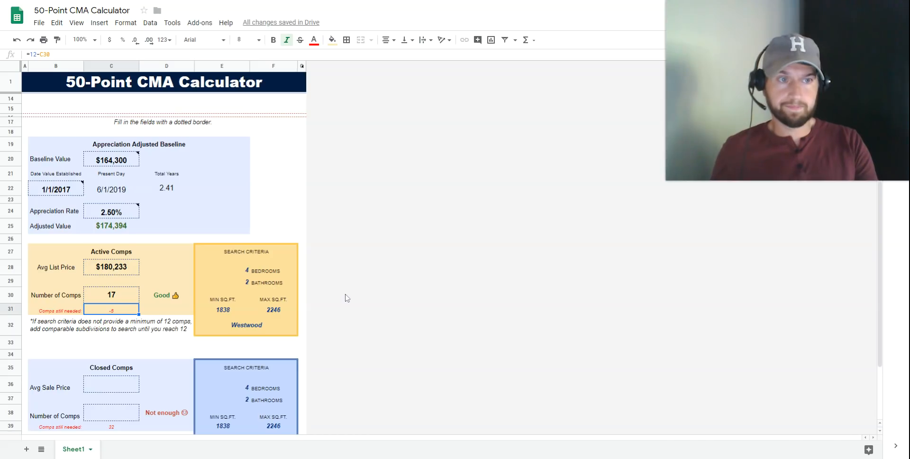
Bring the Closed Comps section into view and select its 6-month search window cell.
scroll(down, 3)
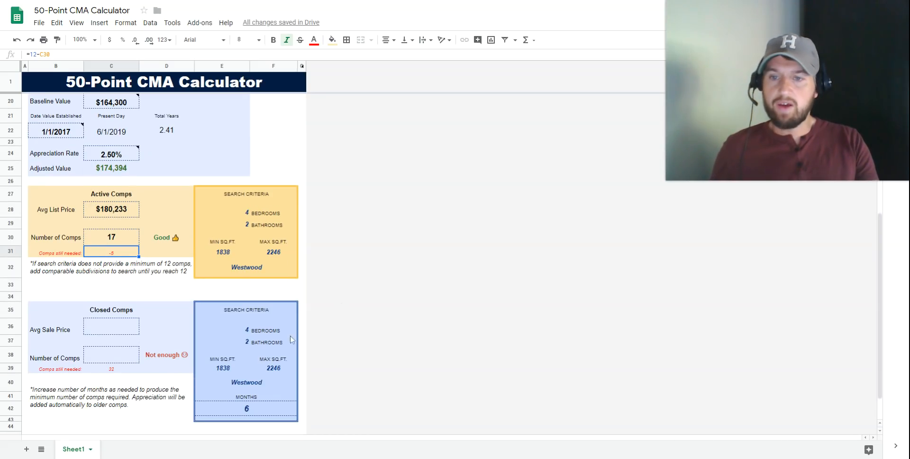
scroll(down, 3)
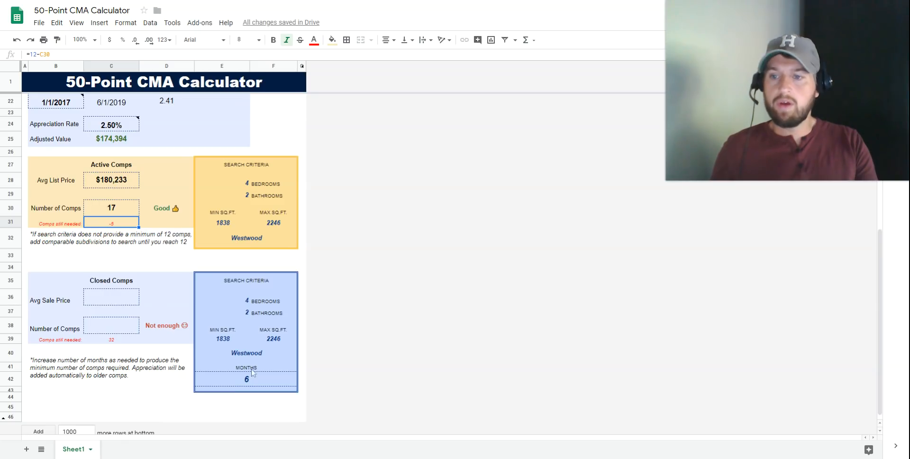
mouse_move(175, 373)
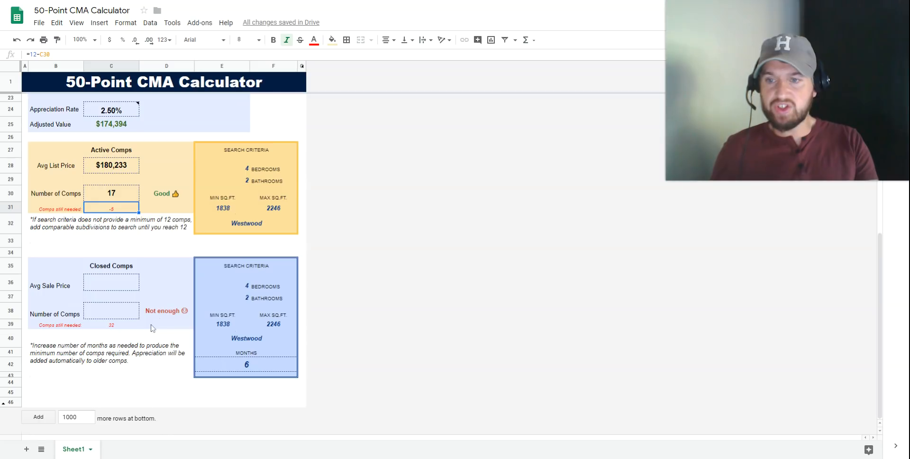
mouse_move(247, 382)
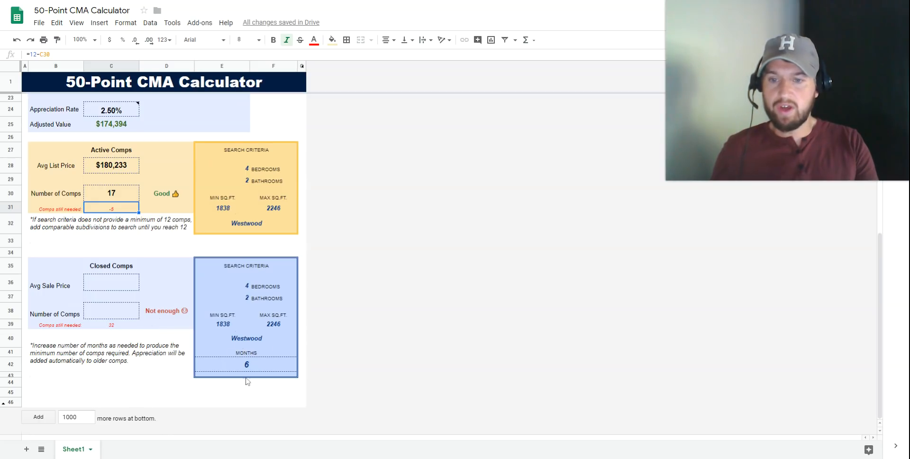
click(247, 364)
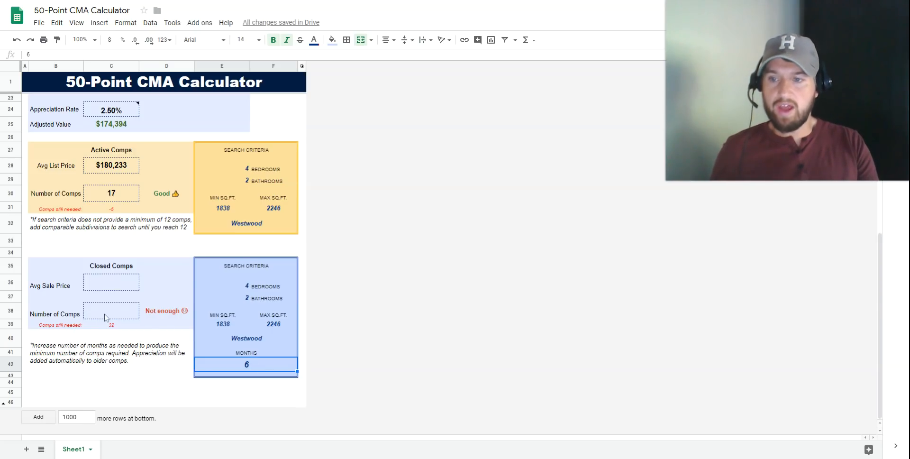
Enter 13 closed comps, leaving 19 still needed.
click(111, 310)
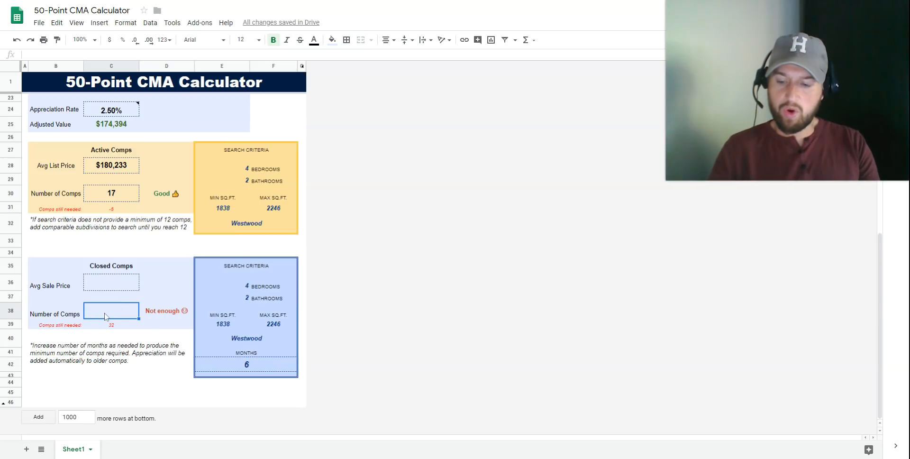
text(13)
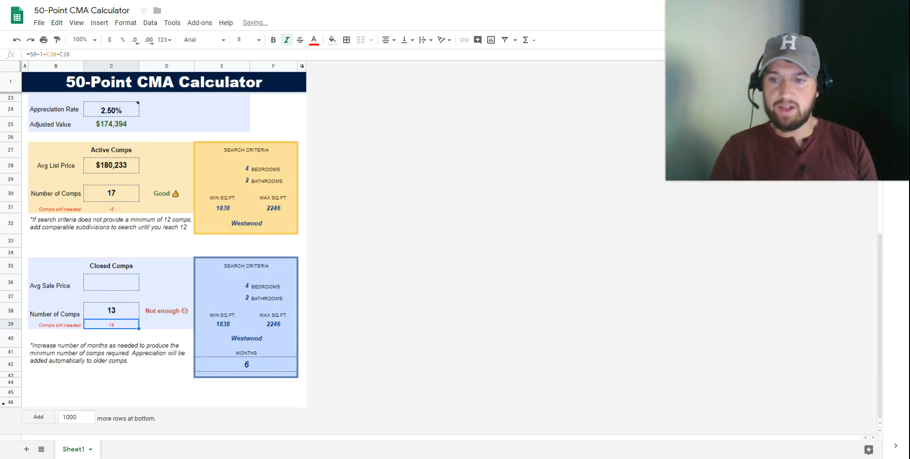
click(111, 285)
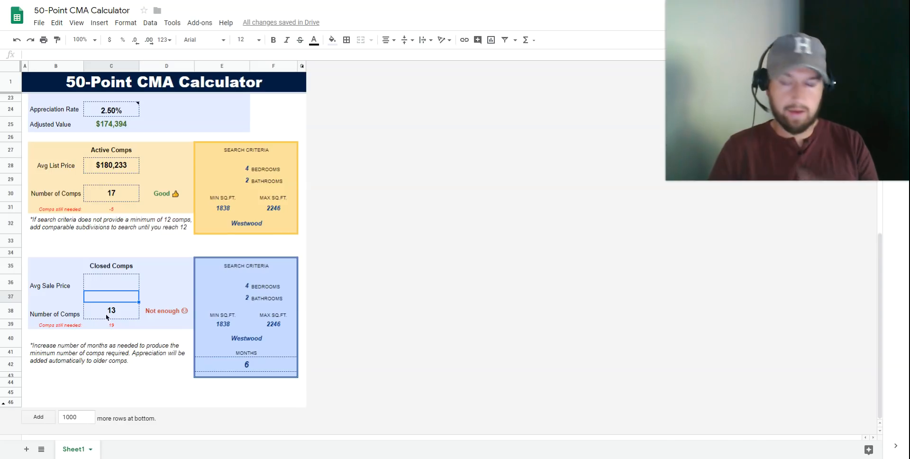
mouse_move(124, 289)
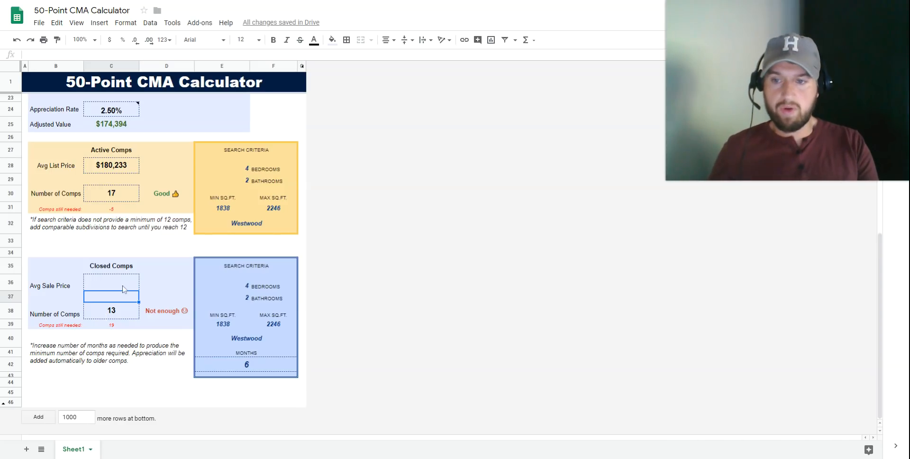
mouse_move(115, 341)
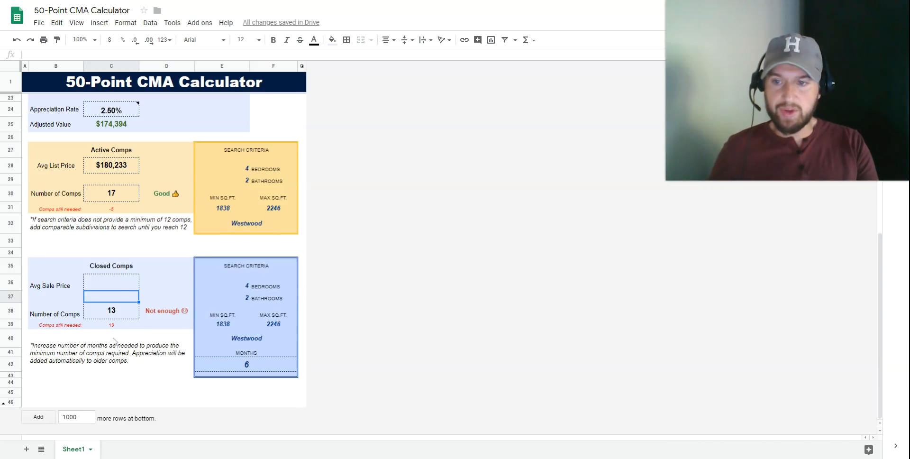
mouse_move(186, 358)
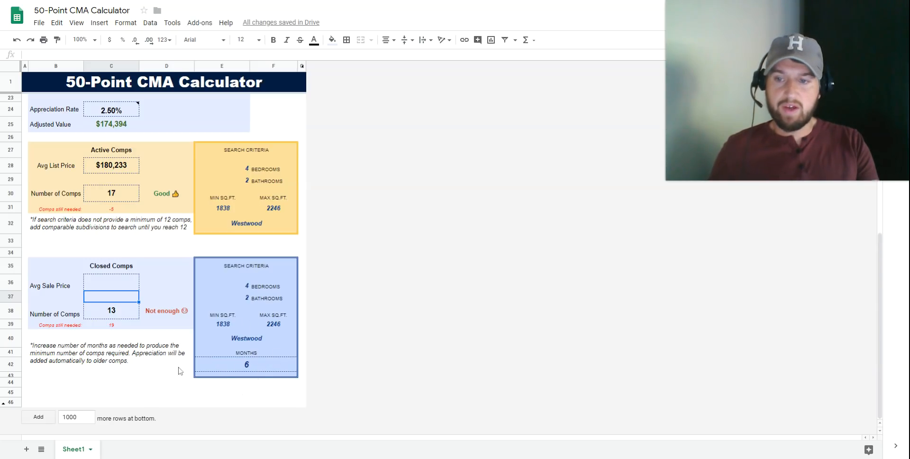
mouse_move(122, 331)
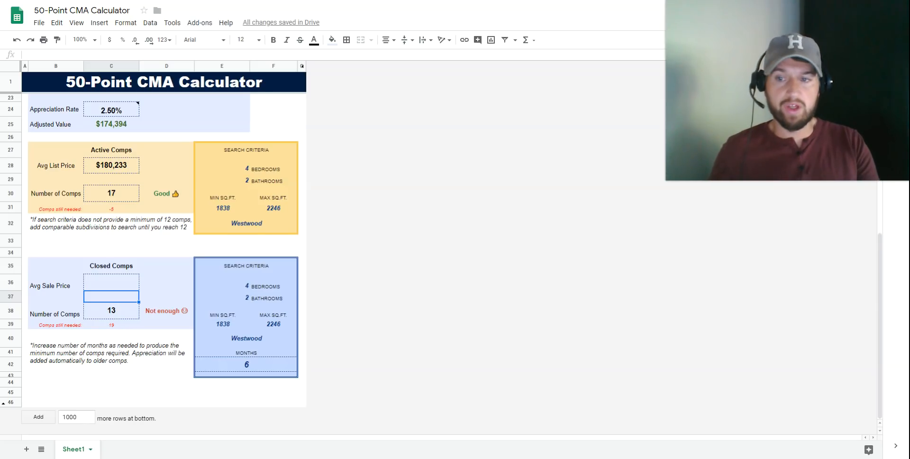
Widen the closed comps search window to 12, then 18 months.
click(246, 364)
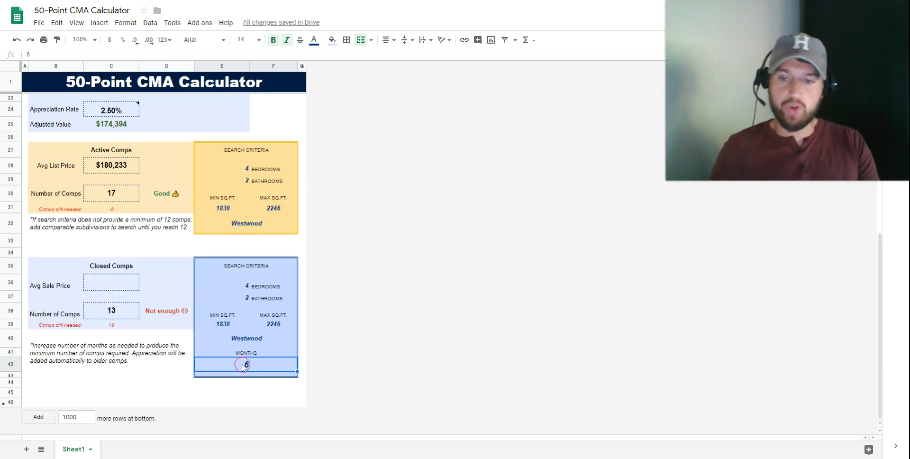
text(12)
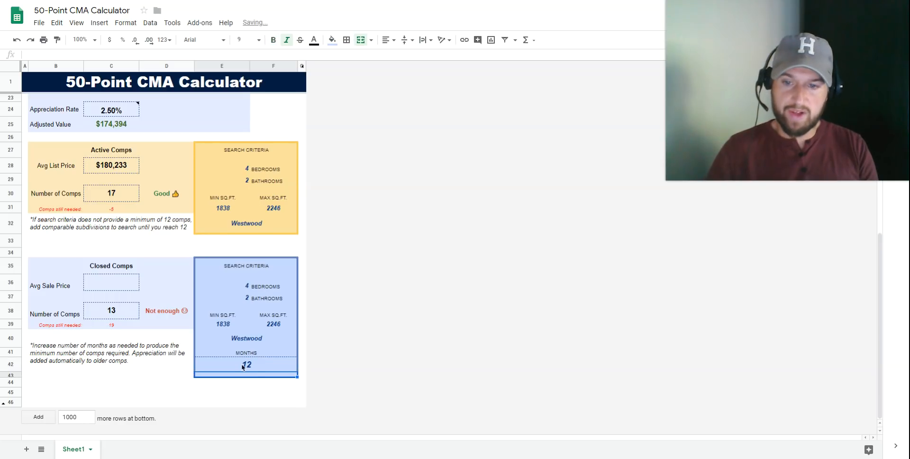
click(246, 364)
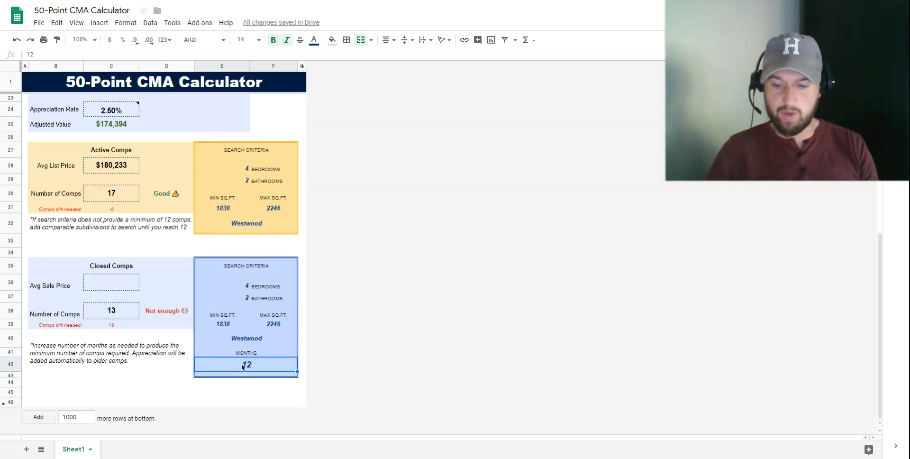
text(18)
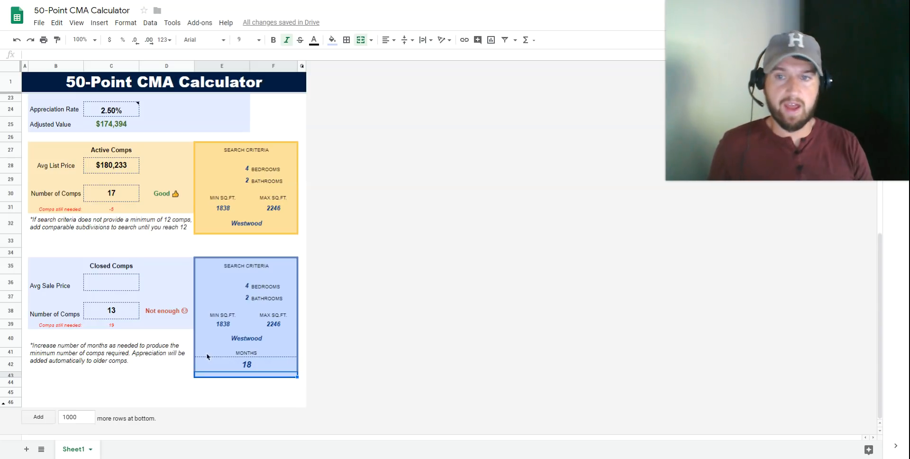
Return to the Closed Comps section and select the average sale price cell.
scroll(up, 3)
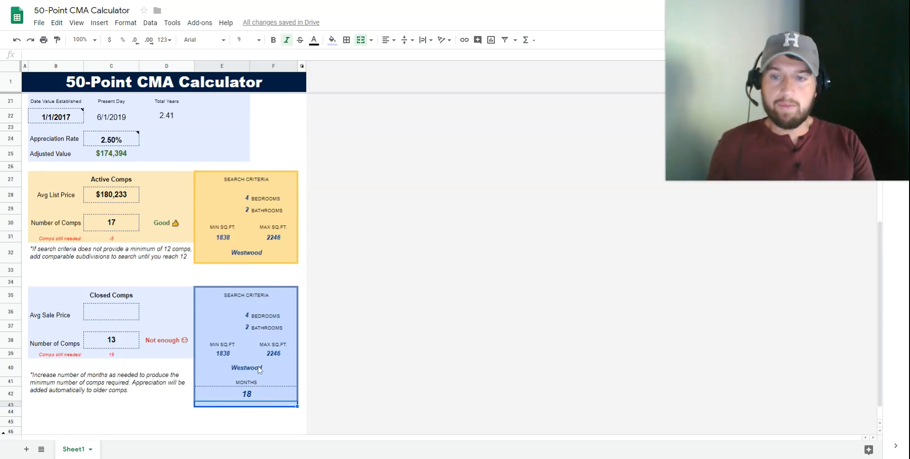
scroll(up, 3)
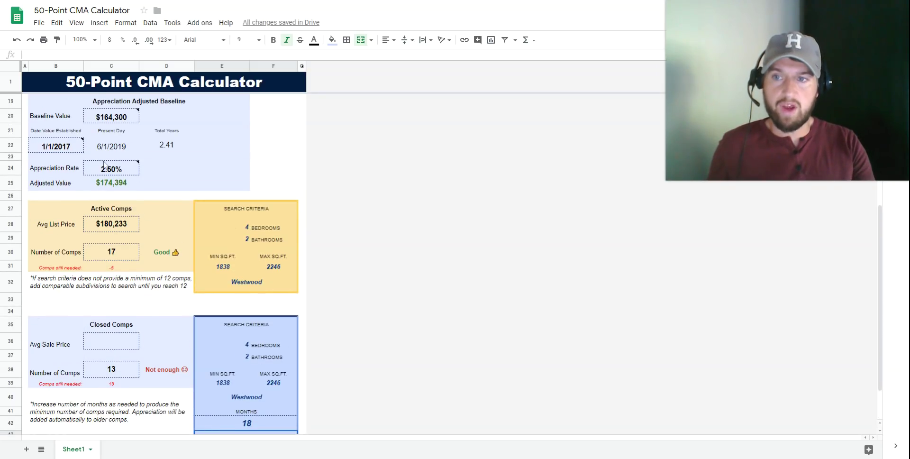
scroll(down, 3)
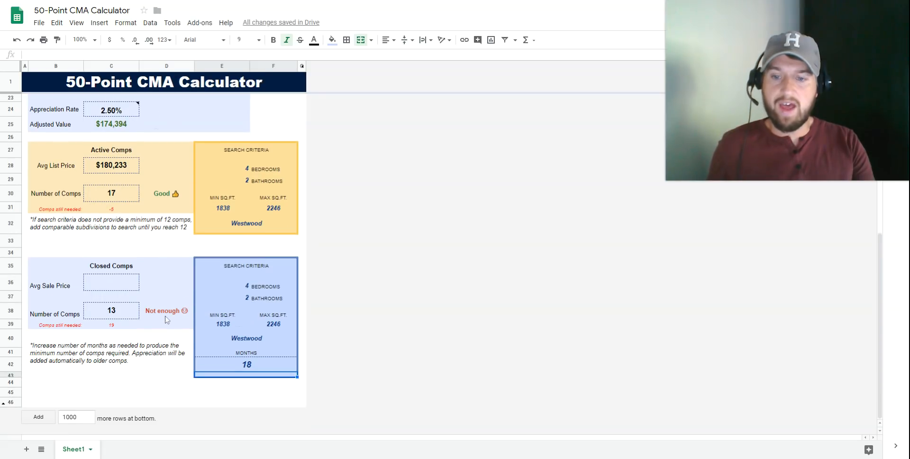
mouse_move(205, 385)
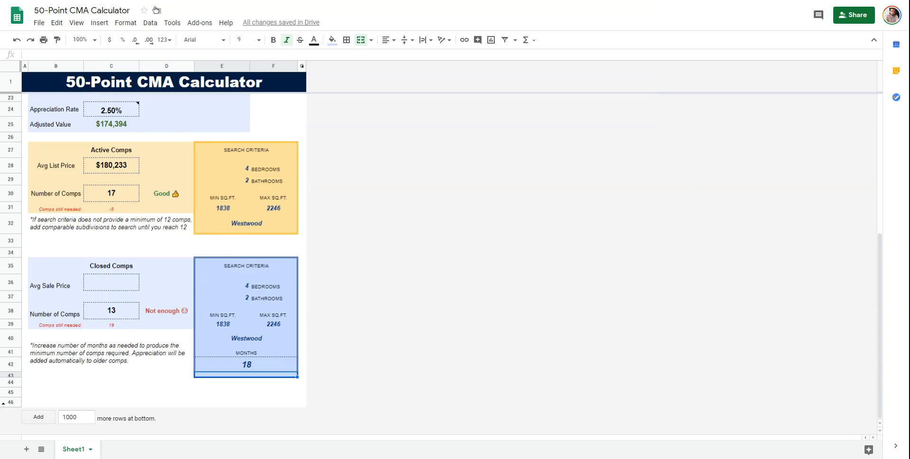
click(111, 281)
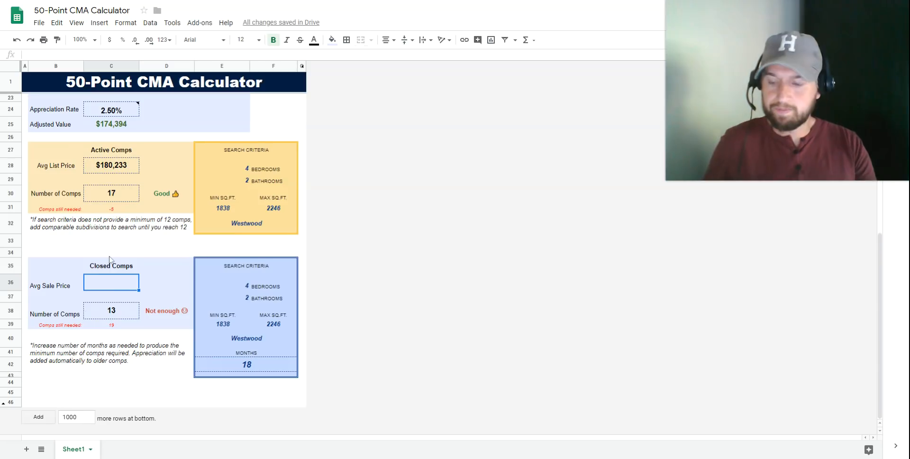
Enter the closed comps average sale price and select the comp count to change it.
text(192)
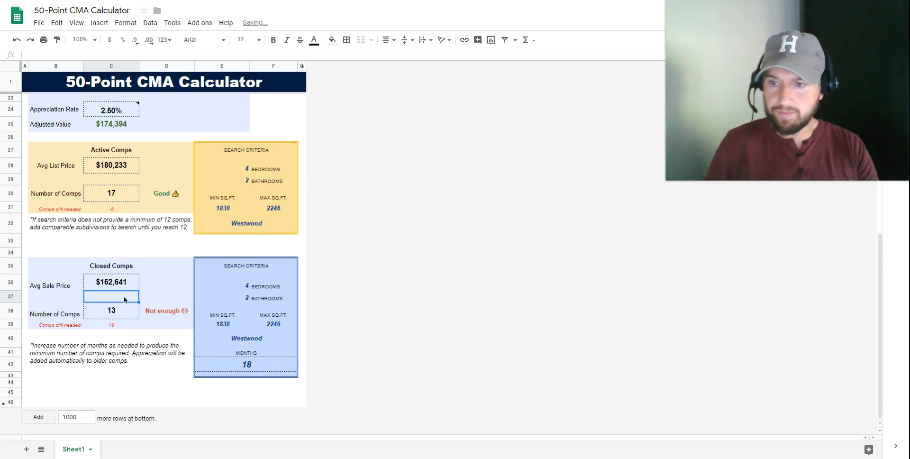
click(111, 310)
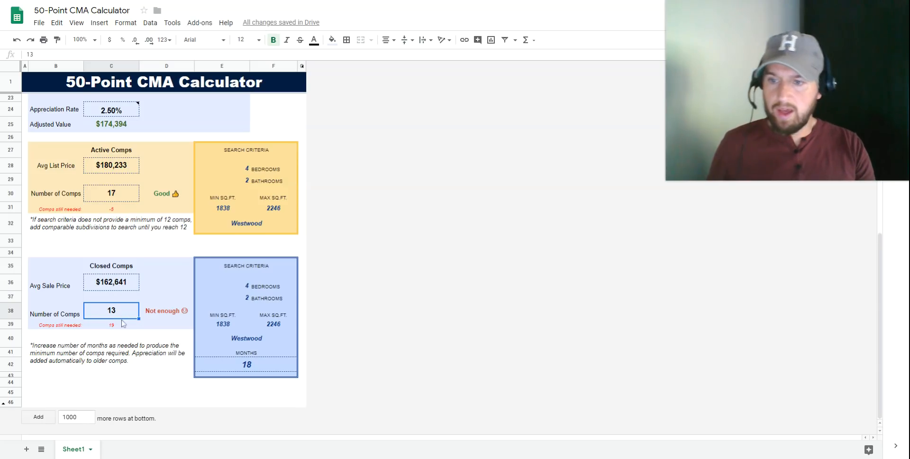
mouse_move(128, 335)
text(39)
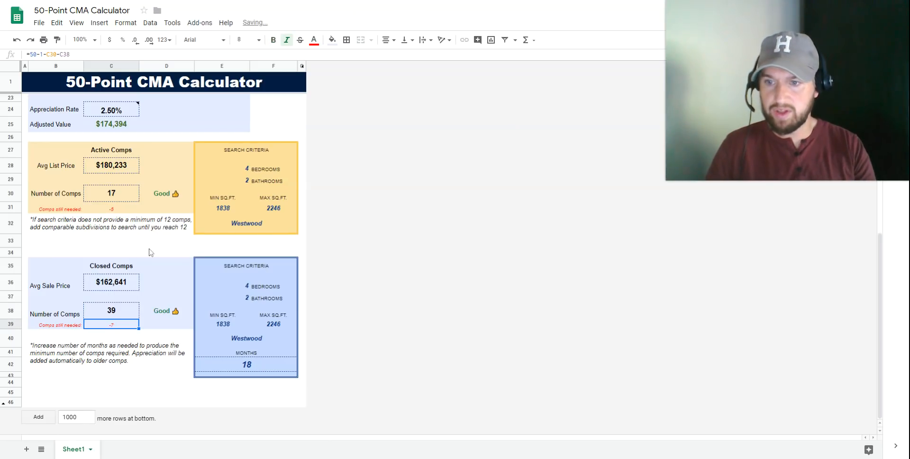
mouse_move(267, 364)
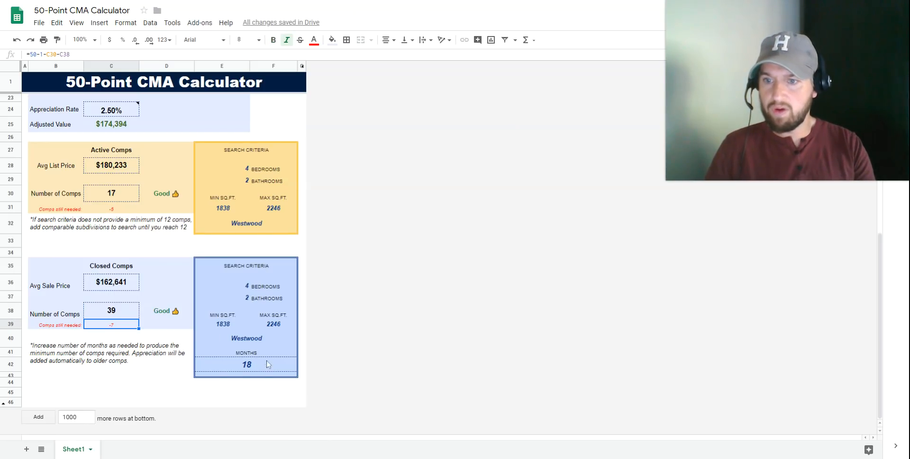
mouse_move(206, 356)
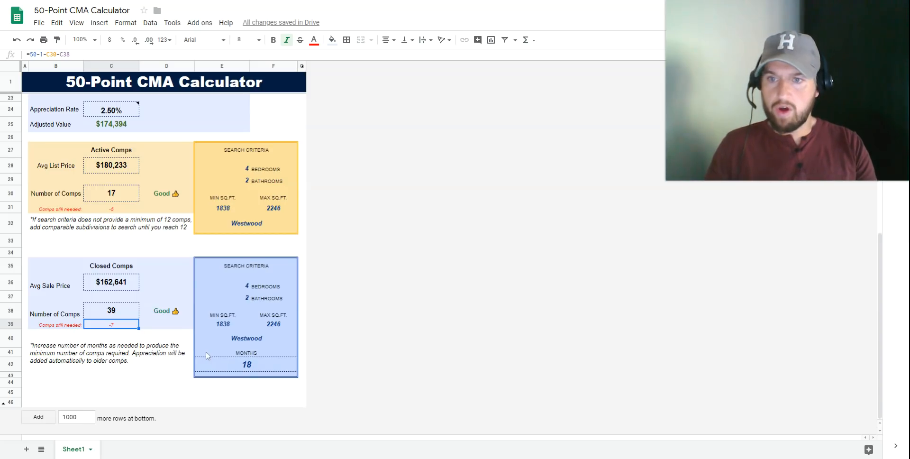
scroll(up, 3)
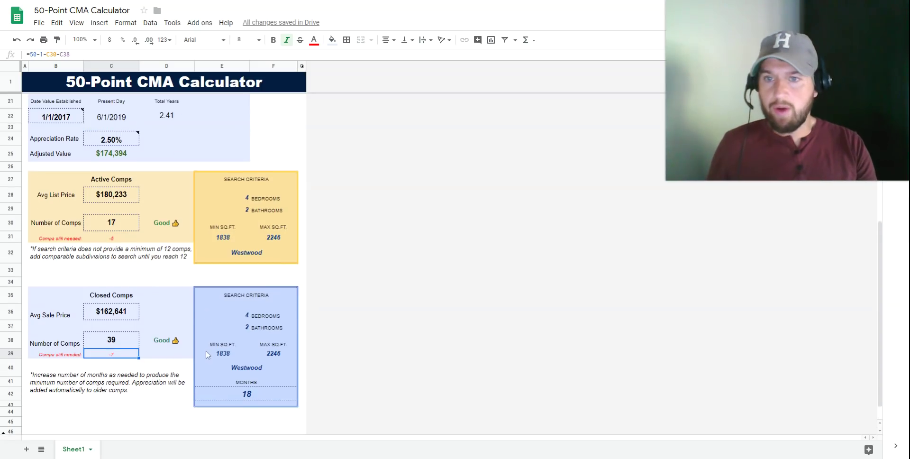
scroll(up, 3)
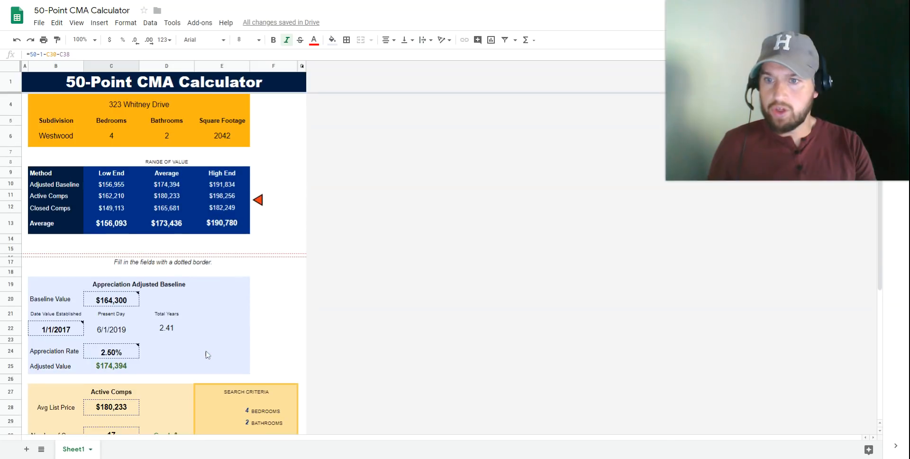
scroll(up, 3)
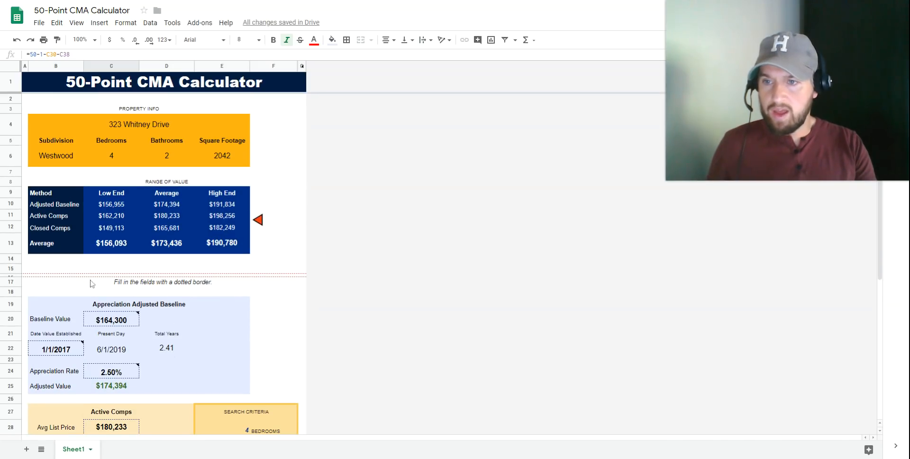
mouse_move(166, 207)
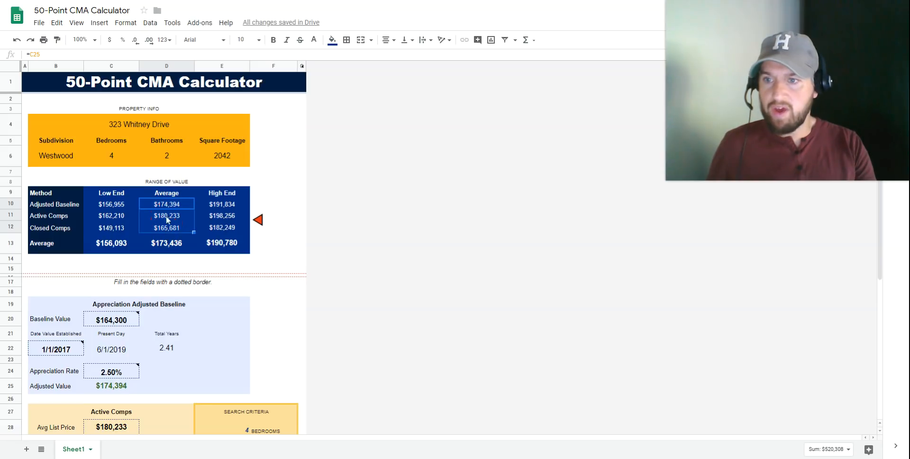
click(166, 204)
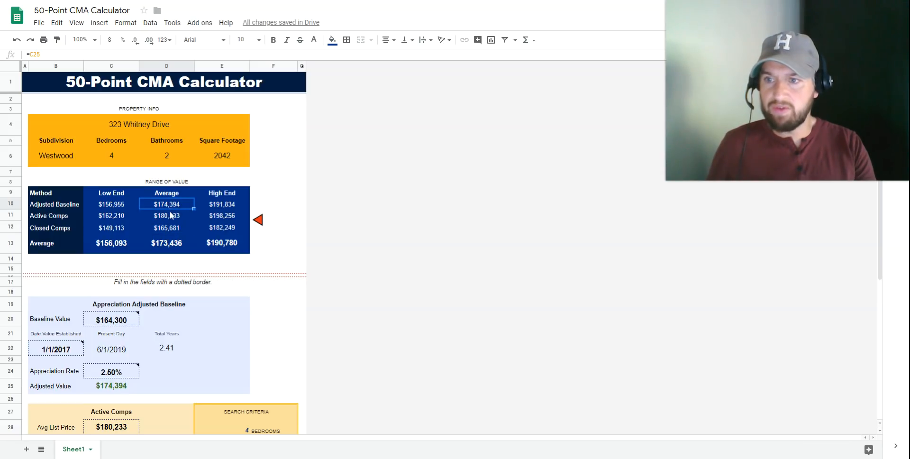
click(167, 215)
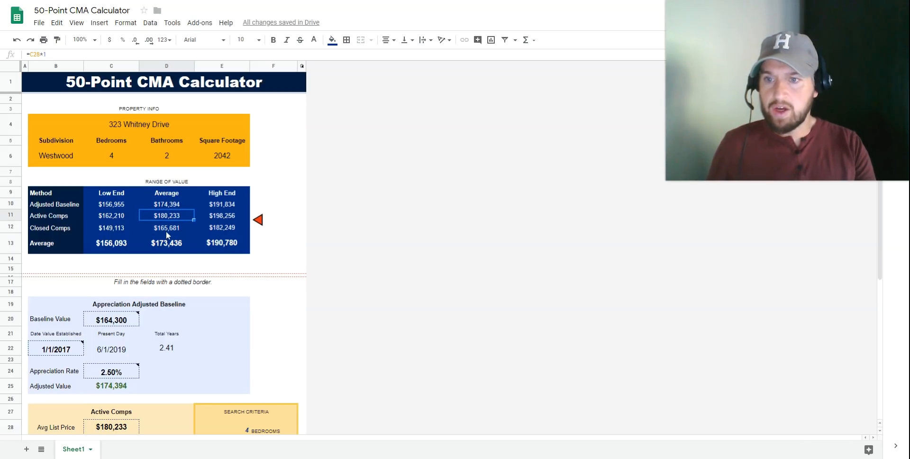
click(167, 227)
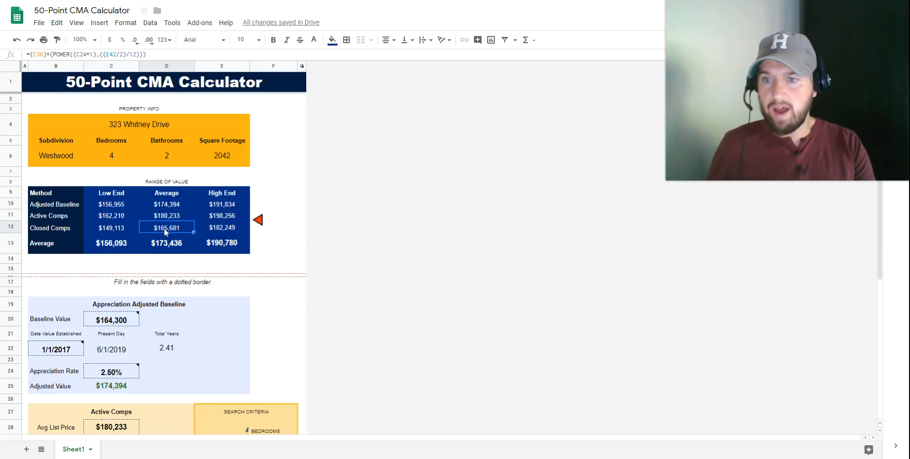
scroll(down, 3)
text(18)
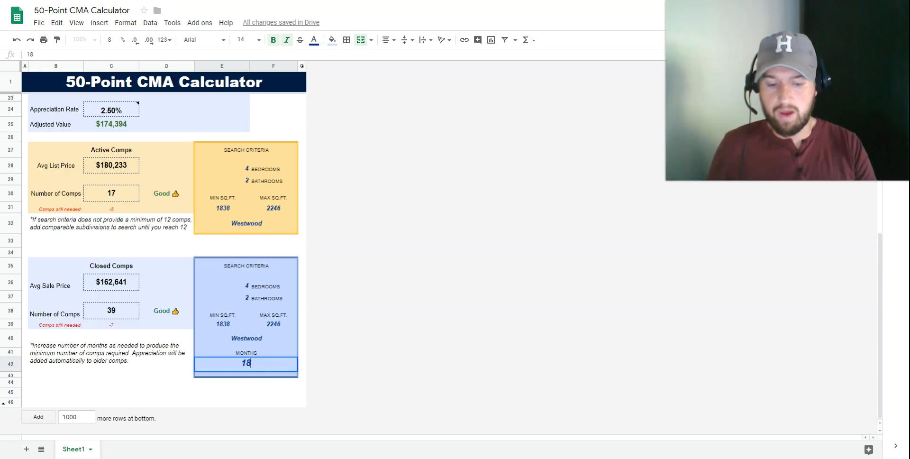
scroll(up, 3)
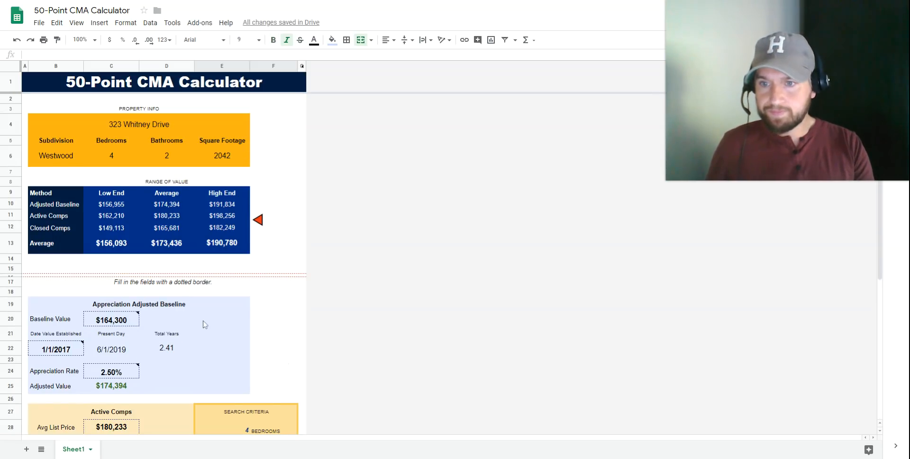
mouse_move(156, 250)
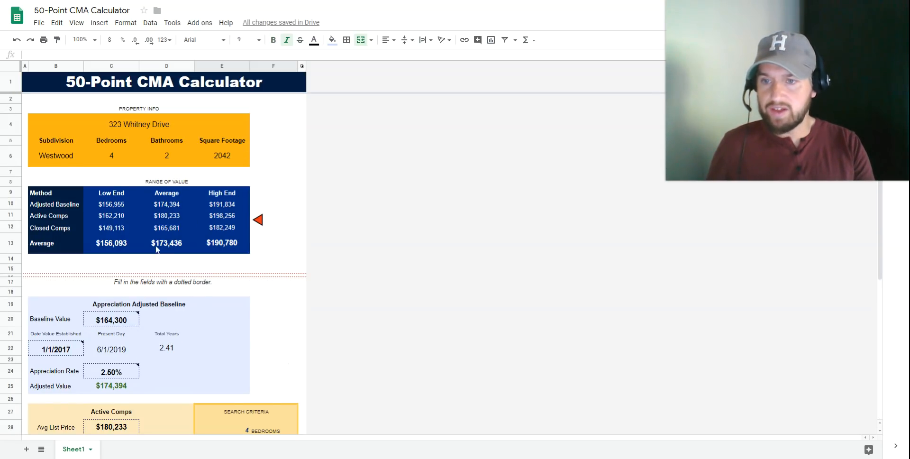
click(167, 243)
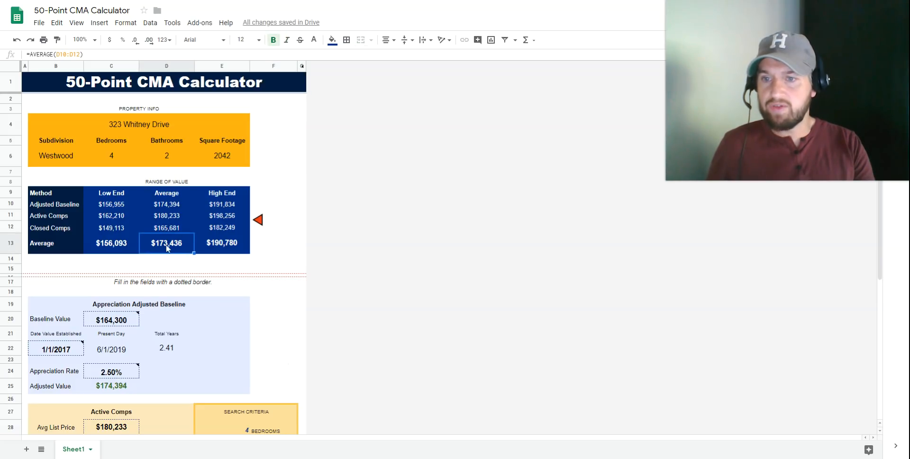
mouse_move(193, 238)
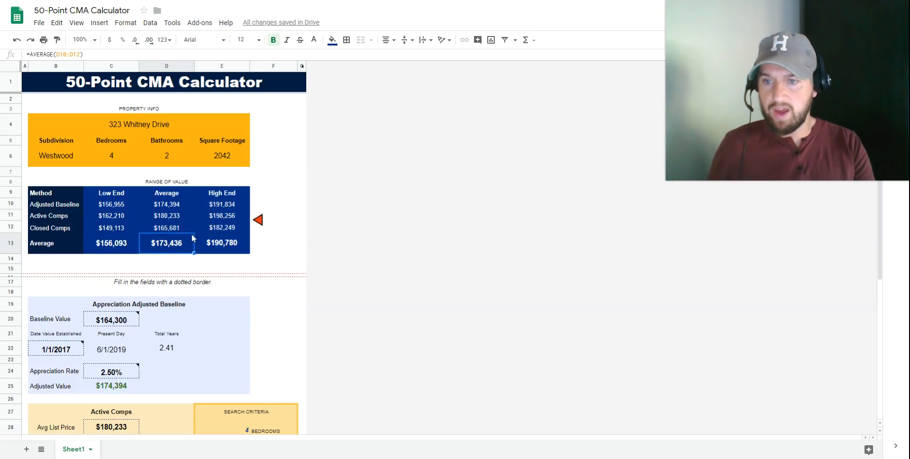
mouse_move(165, 254)
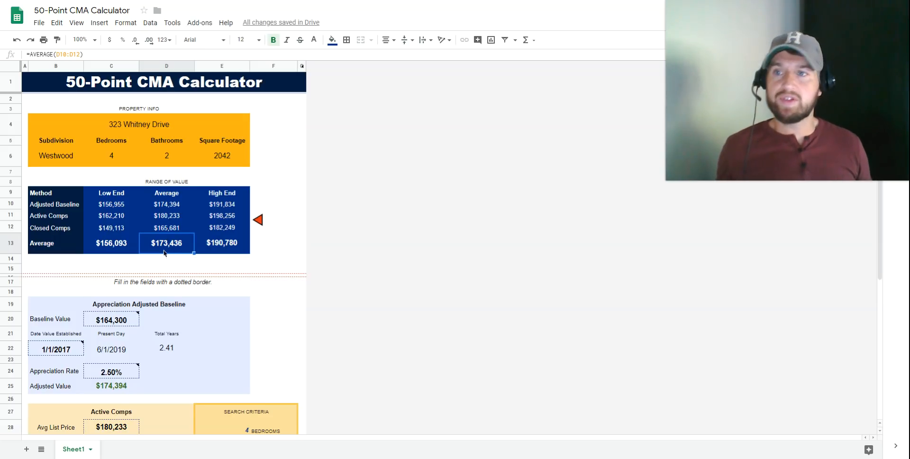
mouse_move(161, 303)
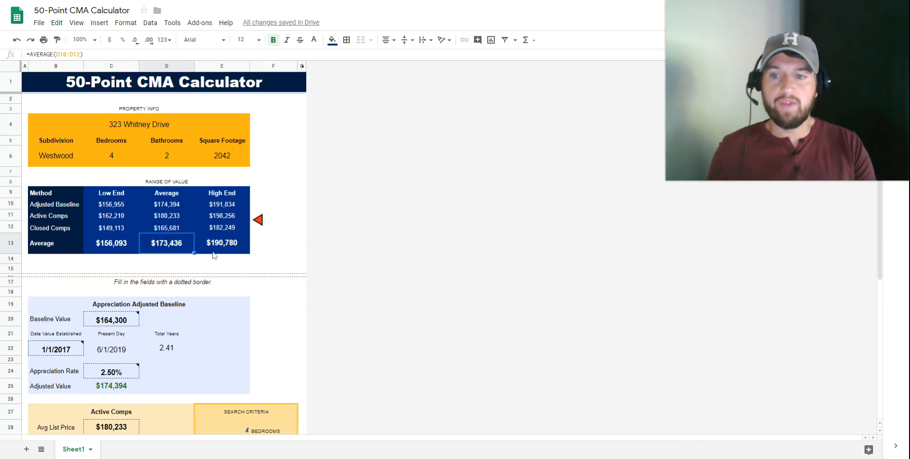
click(222, 242)
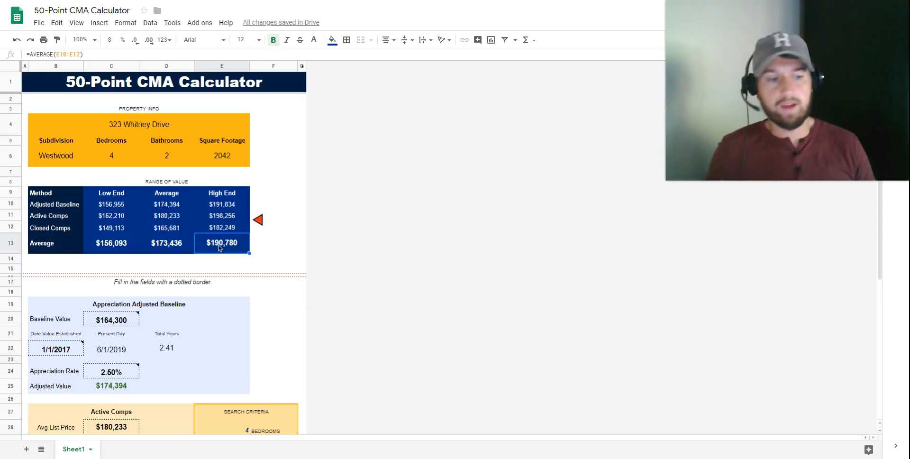
mouse_move(239, 293)
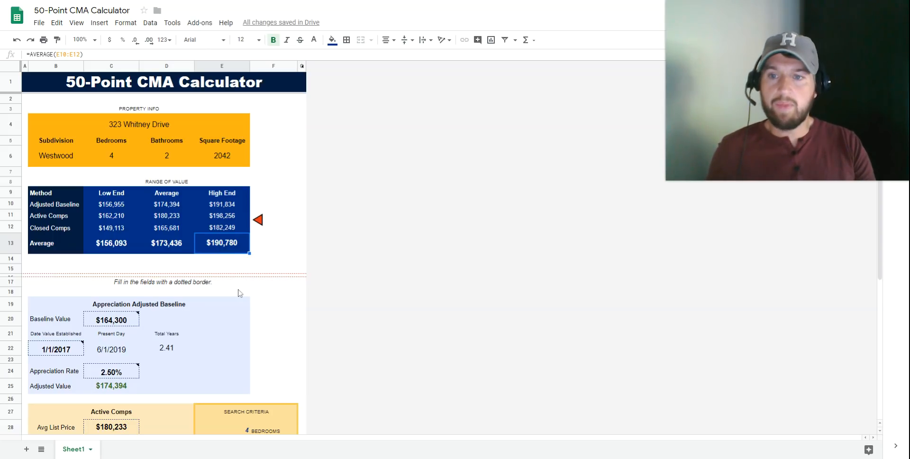
mouse_move(224, 249)
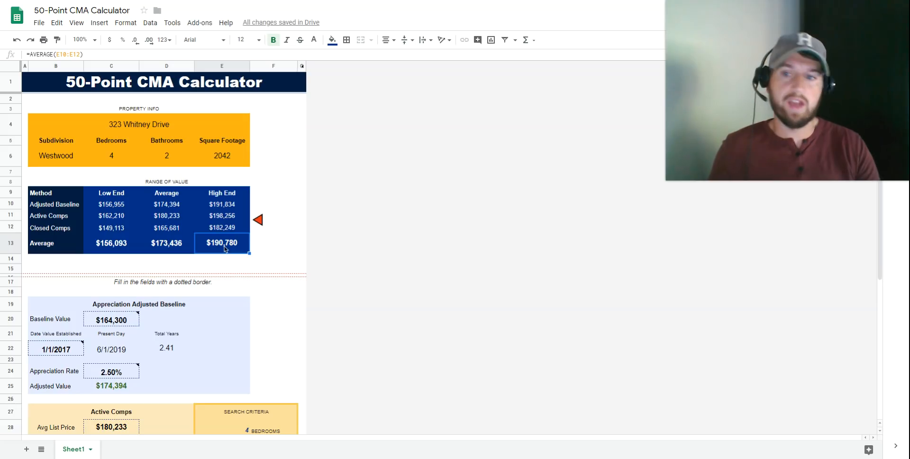
click(111, 243)
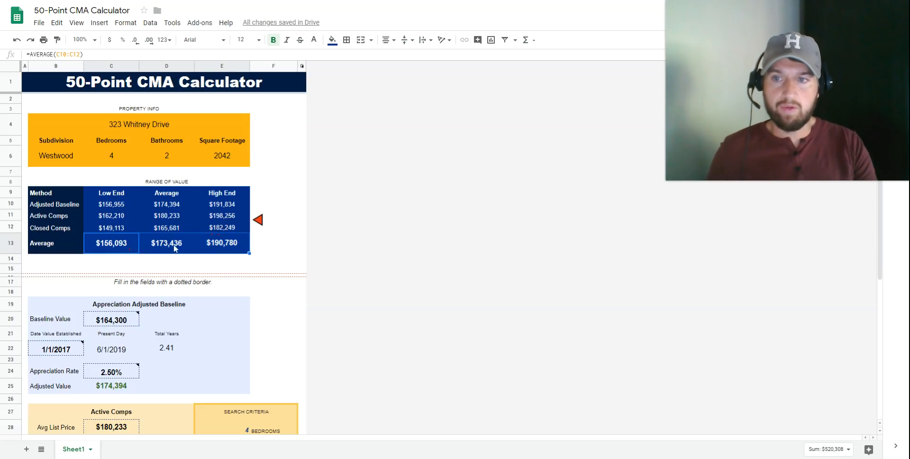
mouse_move(159, 263)
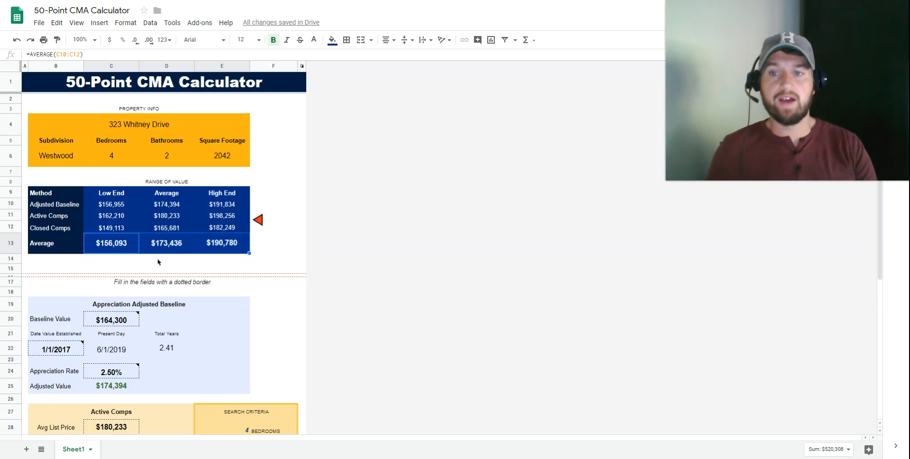
mouse_move(145, 253)
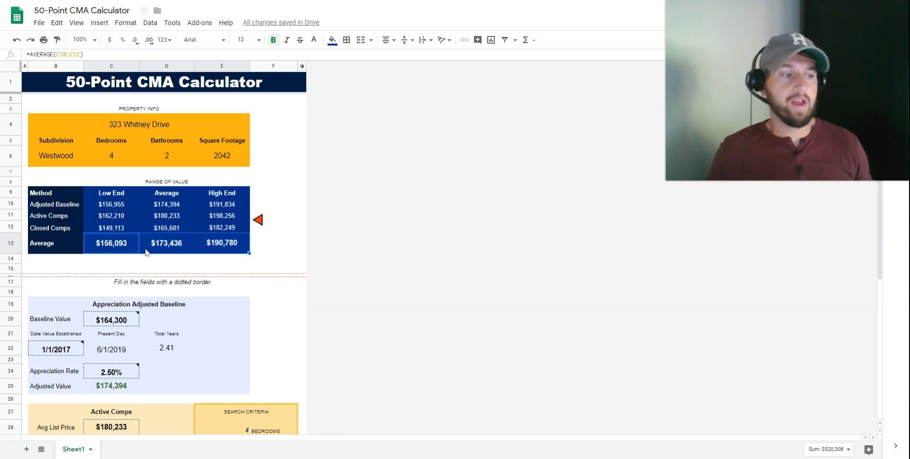